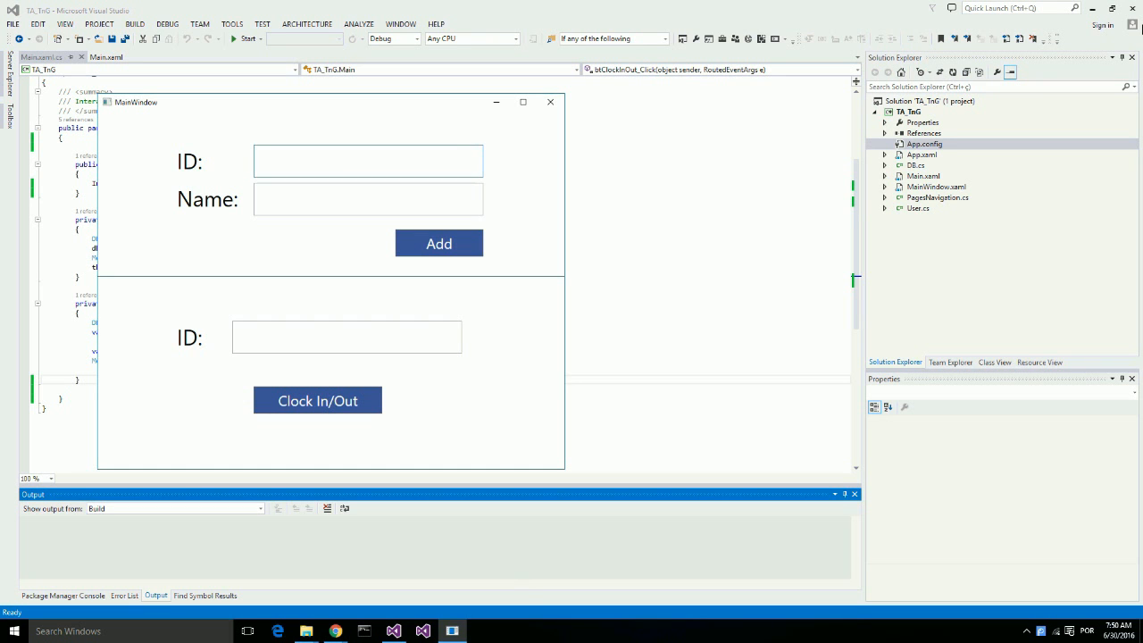
# In the running app, add a user with ID 1234 and name John.
pyautogui.write('1234')
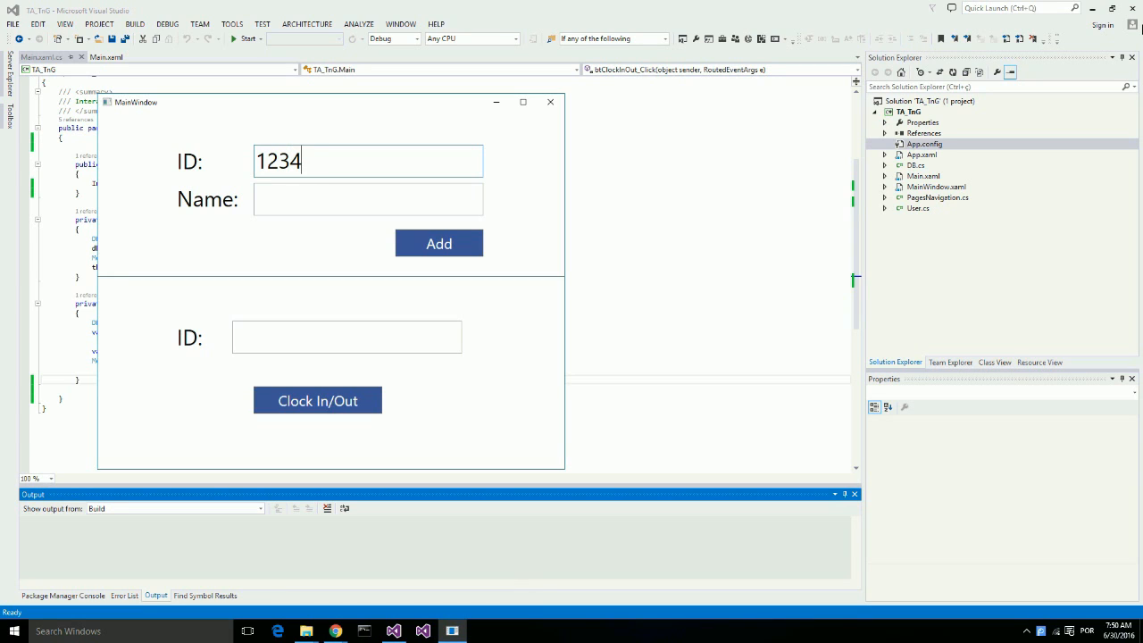
pyautogui.click(368, 198)
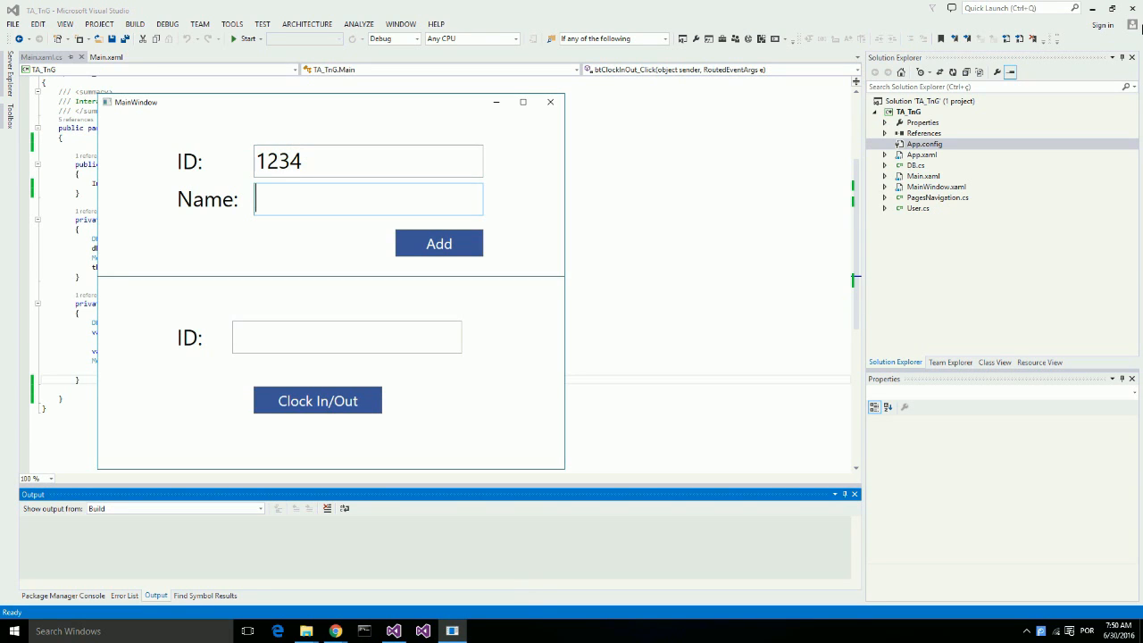
pyautogui.write('John')
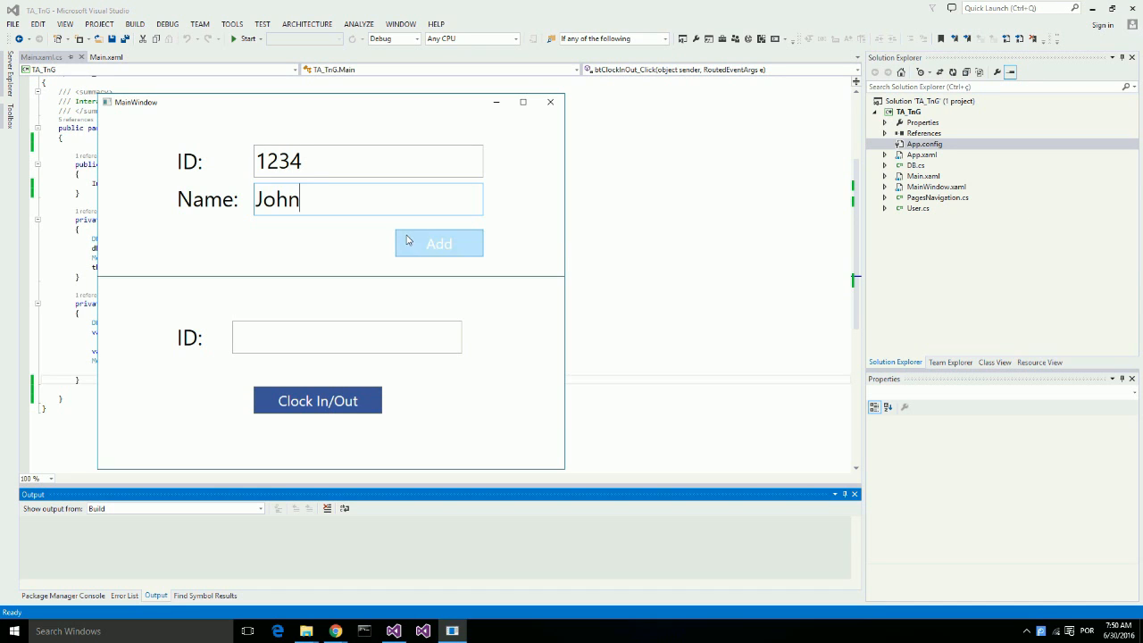
pyautogui.click(438, 242)
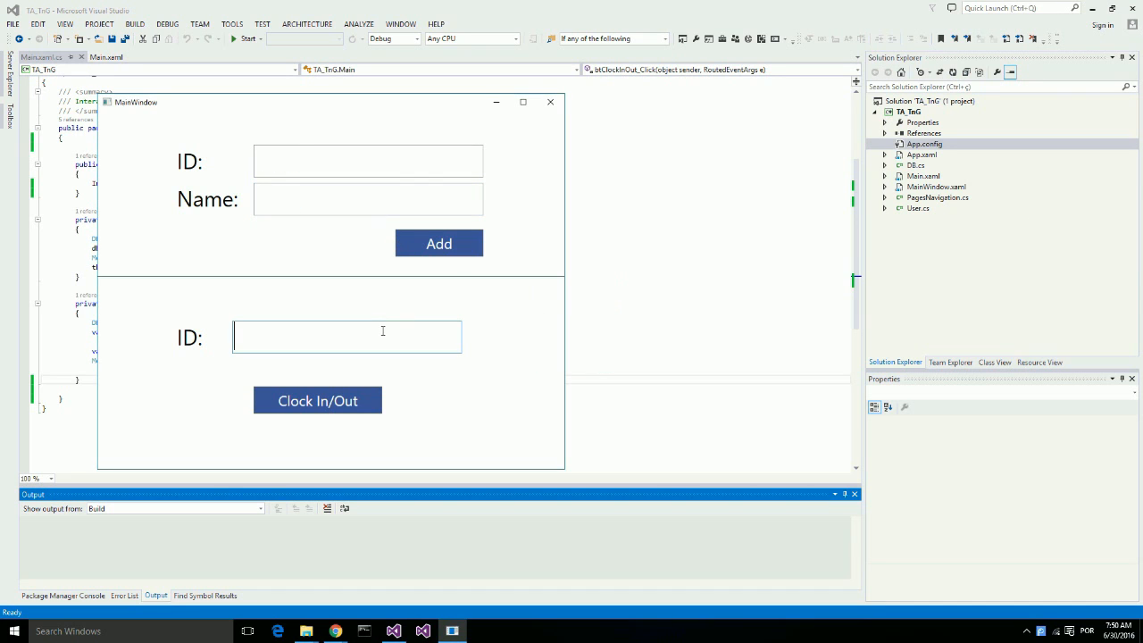
# Clock in ID 1234 and get the 'Hello, John' greeting.
pyautogui.write('1234')
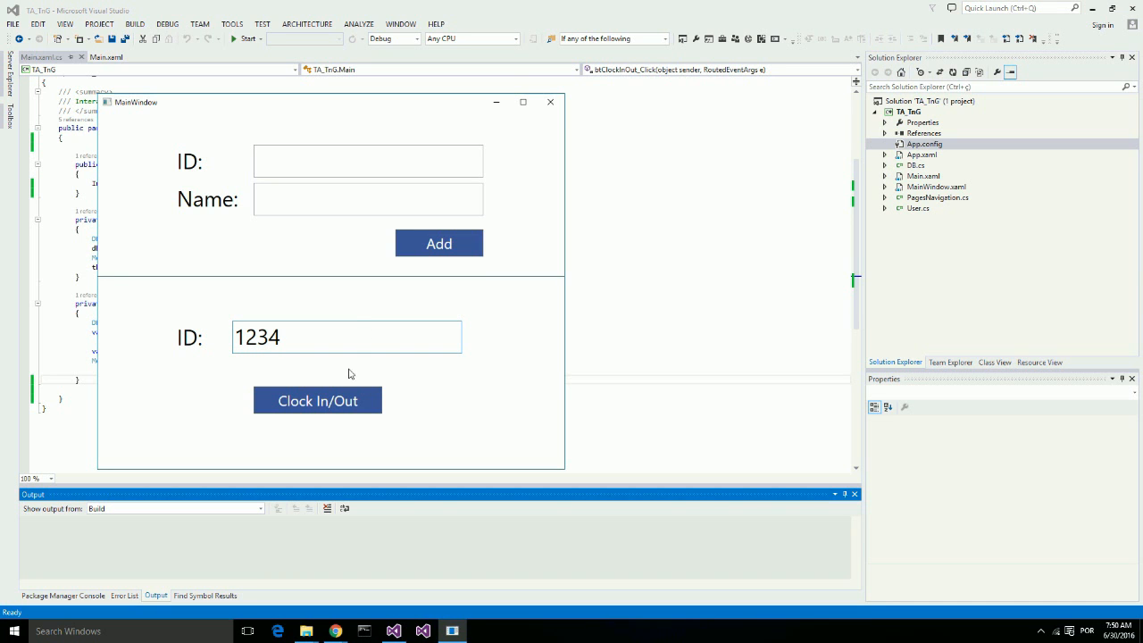
pyautogui.click(317, 400)
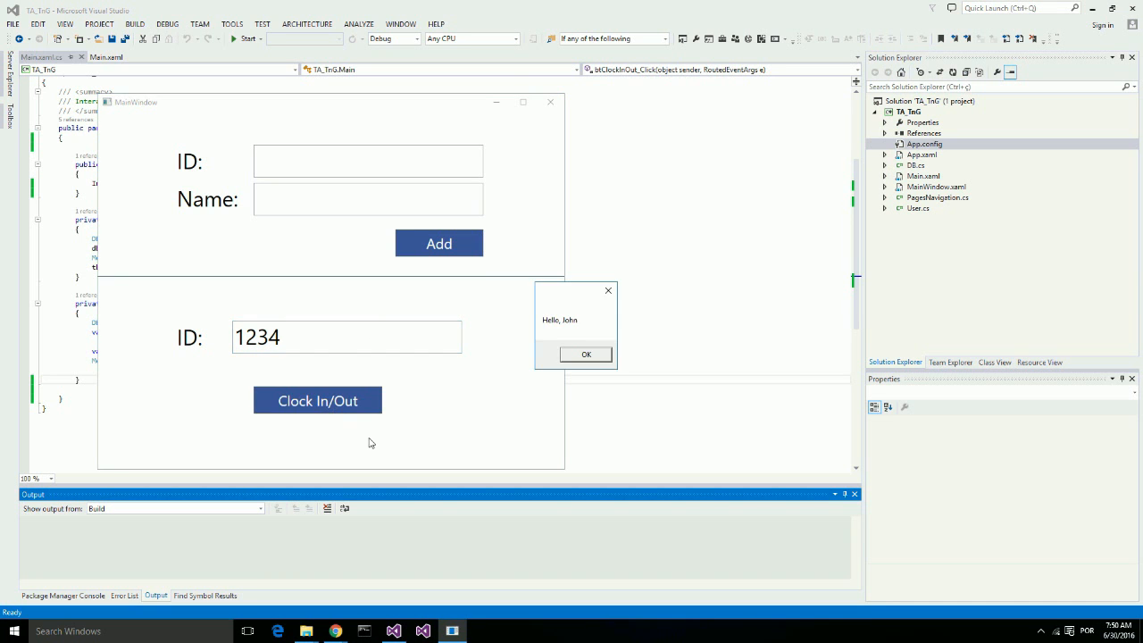
pyautogui.rightClick(923, 134)
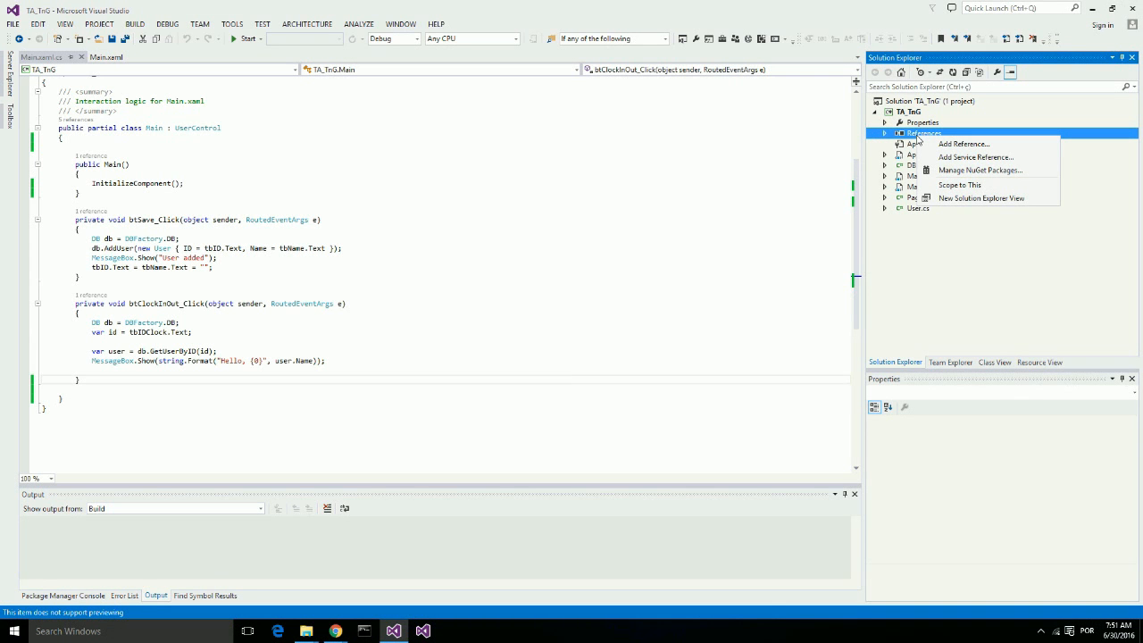
pyautogui.moveTo(975, 157)
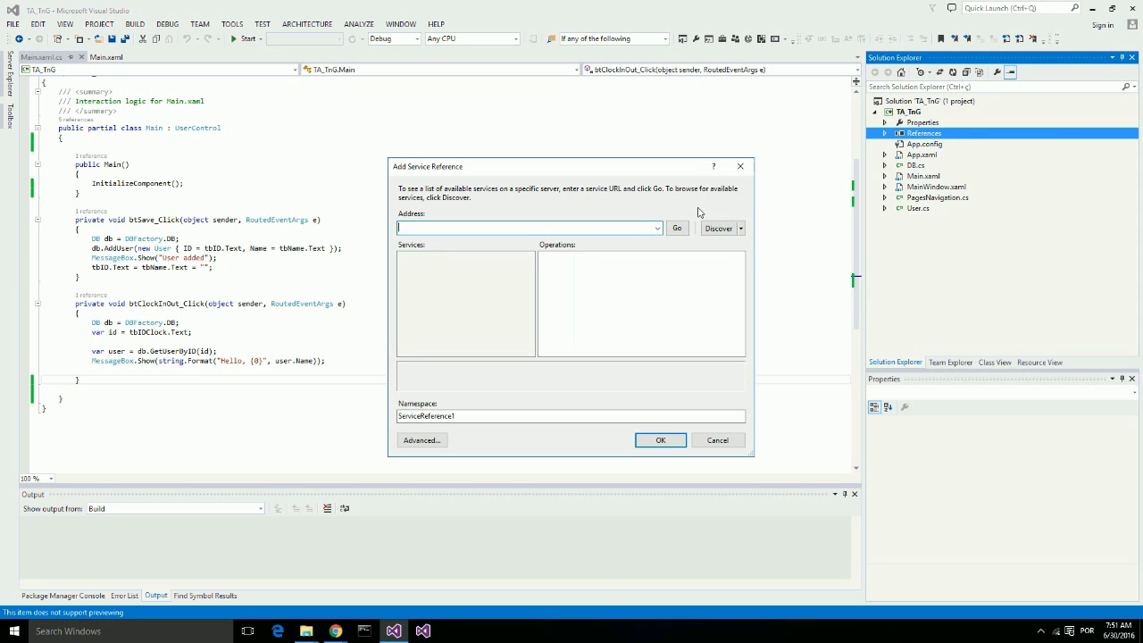
# Reference the BFSAPI soap UranusCore service under namespace TngServiceReference.
pyautogui.click(658, 227)
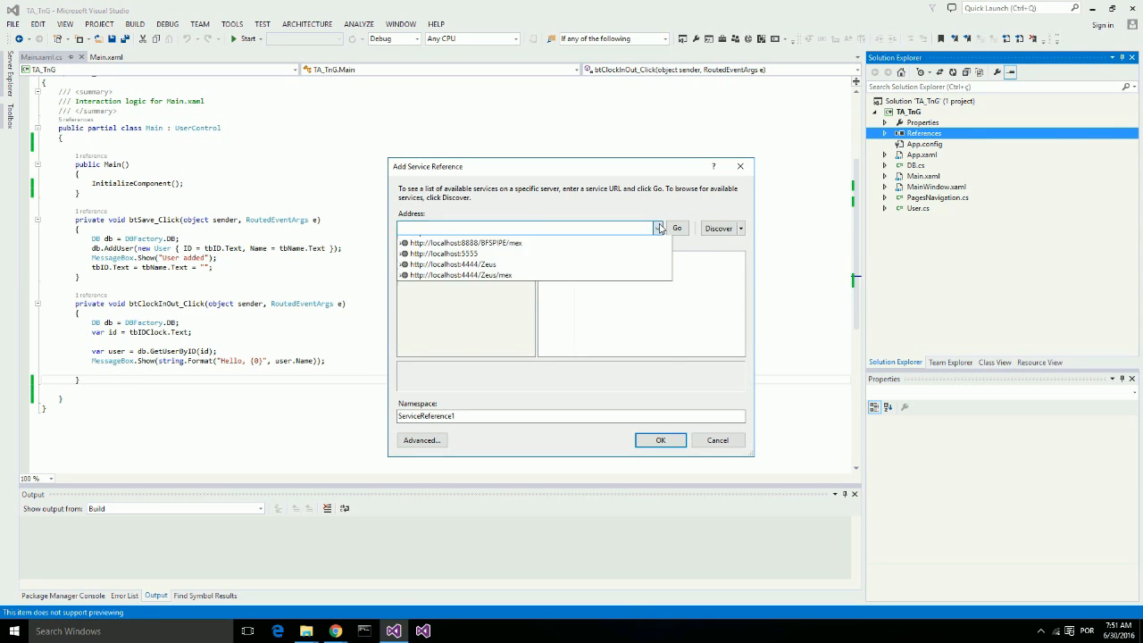
pyautogui.click(658, 228)
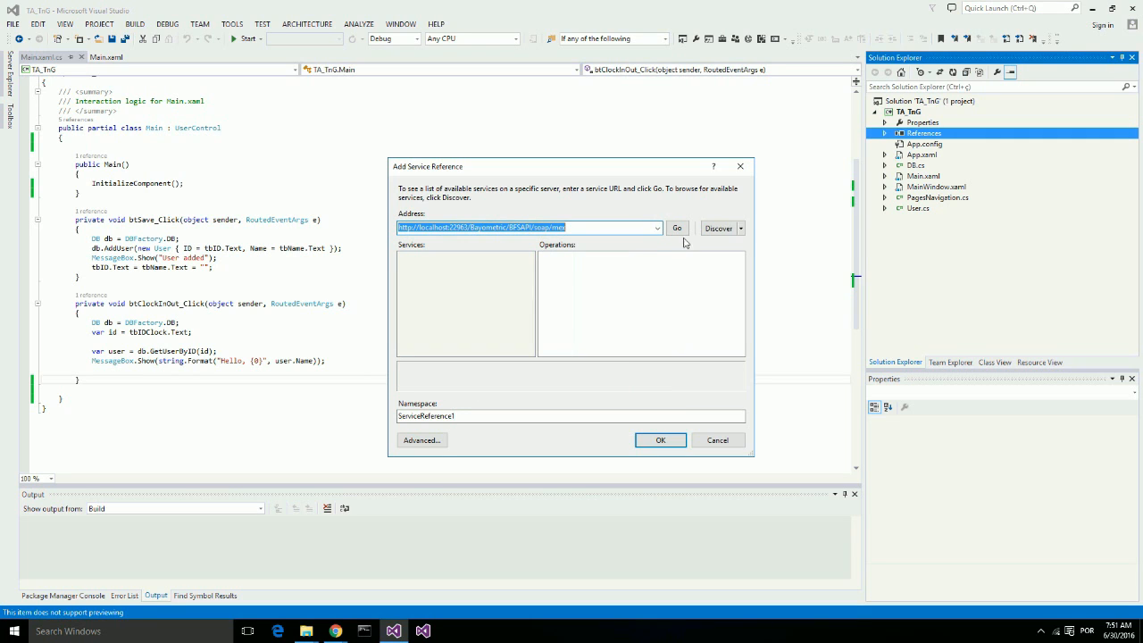
pyautogui.click(676, 228)
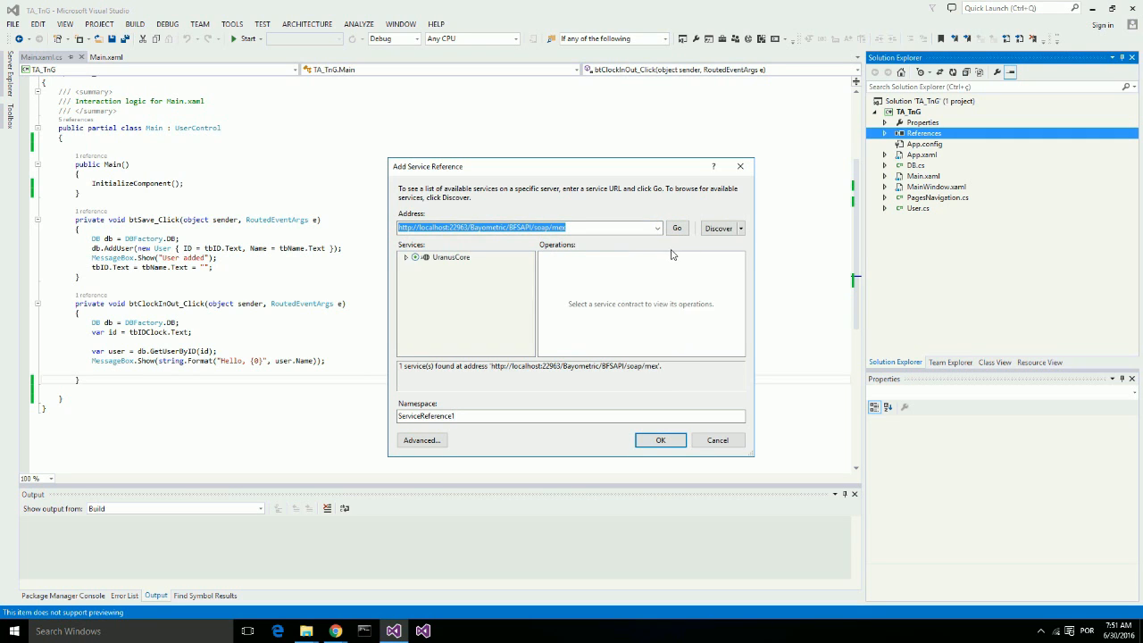
pyautogui.click(406, 257)
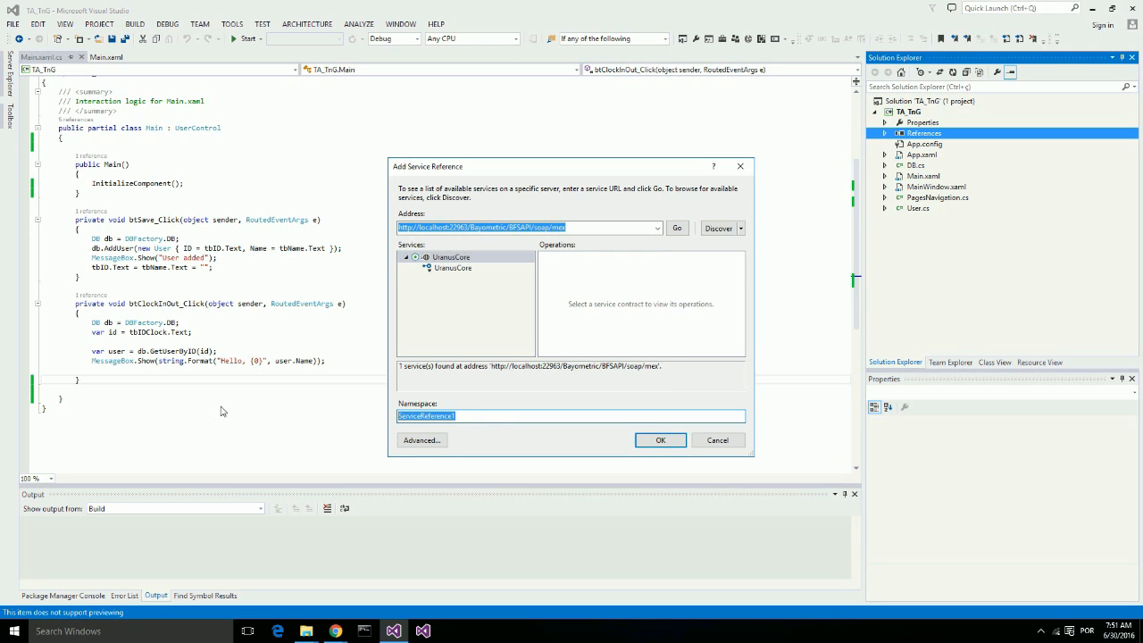
pyautogui.click(449, 257)
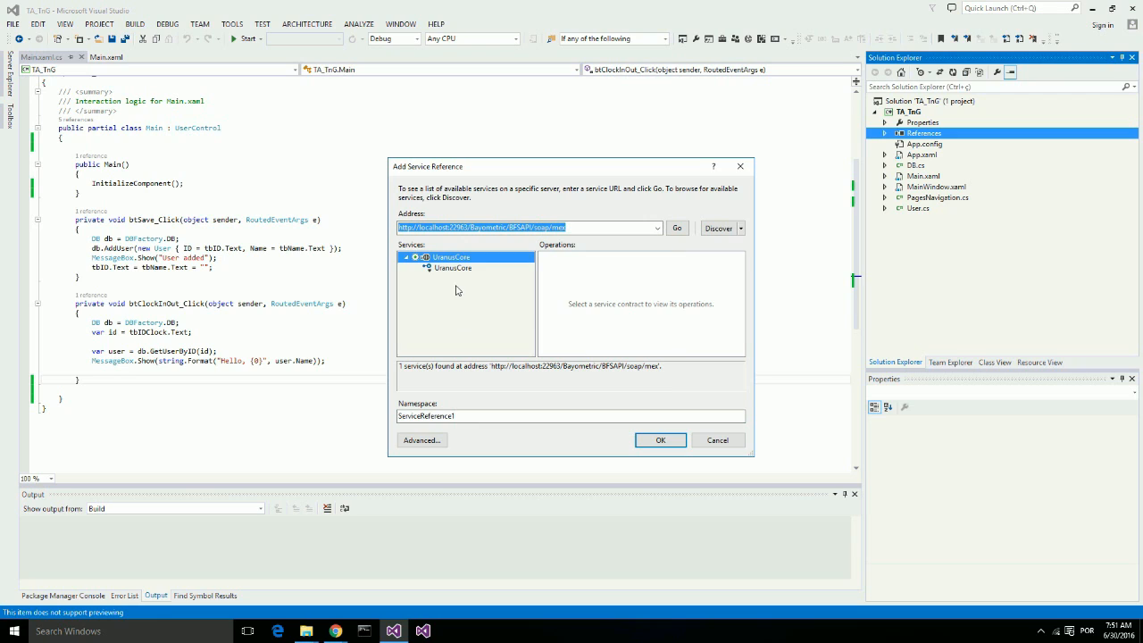
pyautogui.click(454, 268)
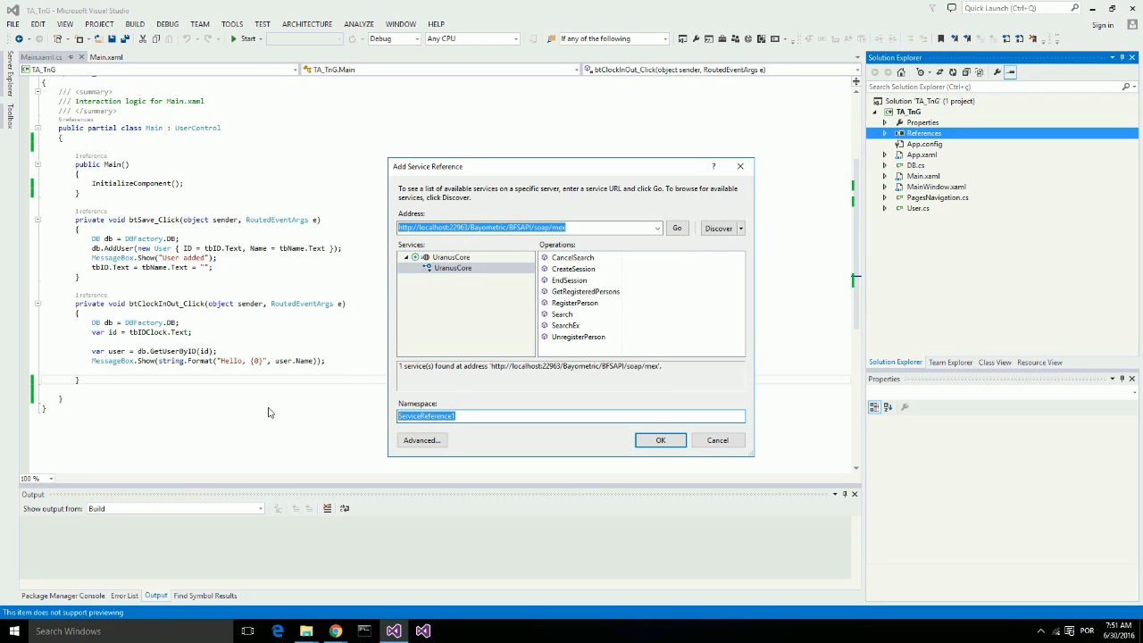
pyautogui.write('TngServic')
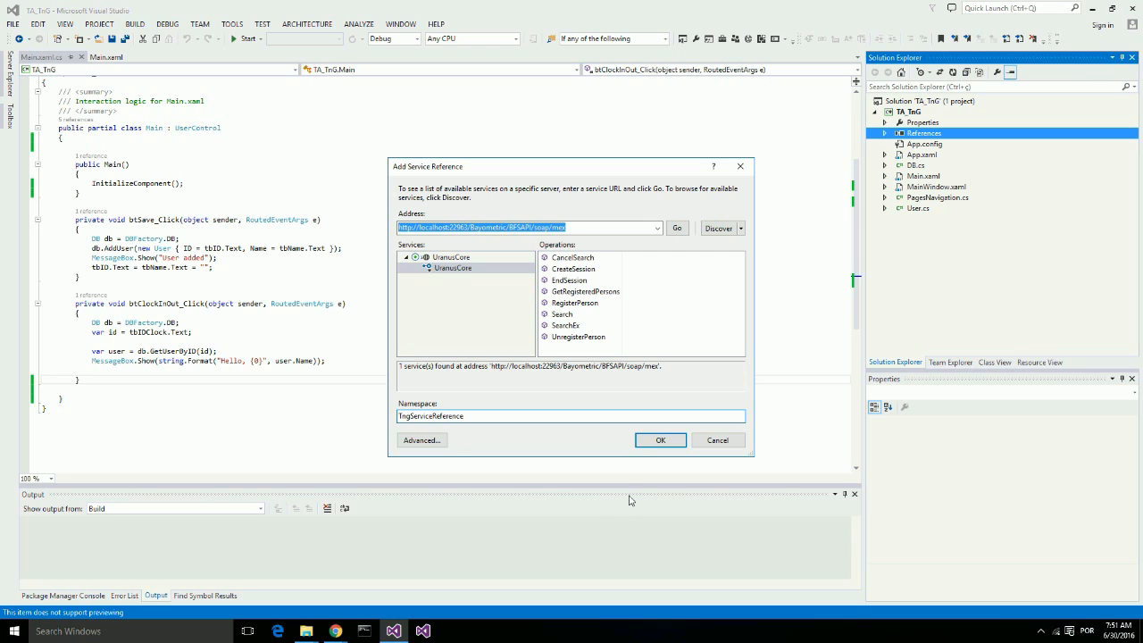
pyautogui.click(660, 439)
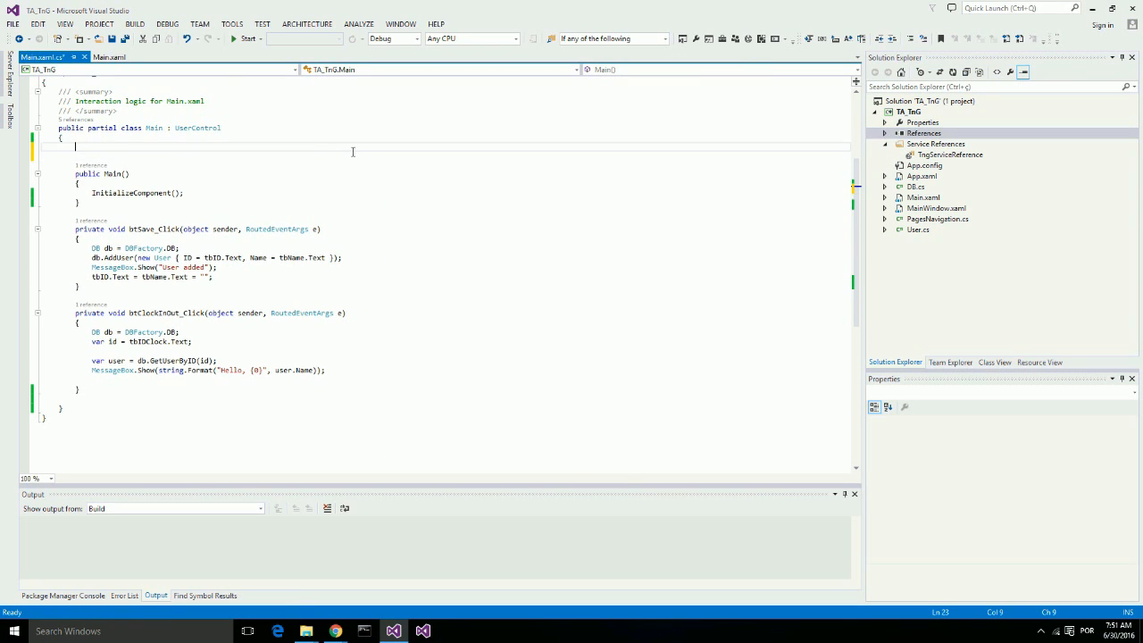
# Declare UranusCoreClient 'tng' and string SessionKey, instantiating tng after InitializeComponent.
pyautogui.write('private TngServiceReference.')
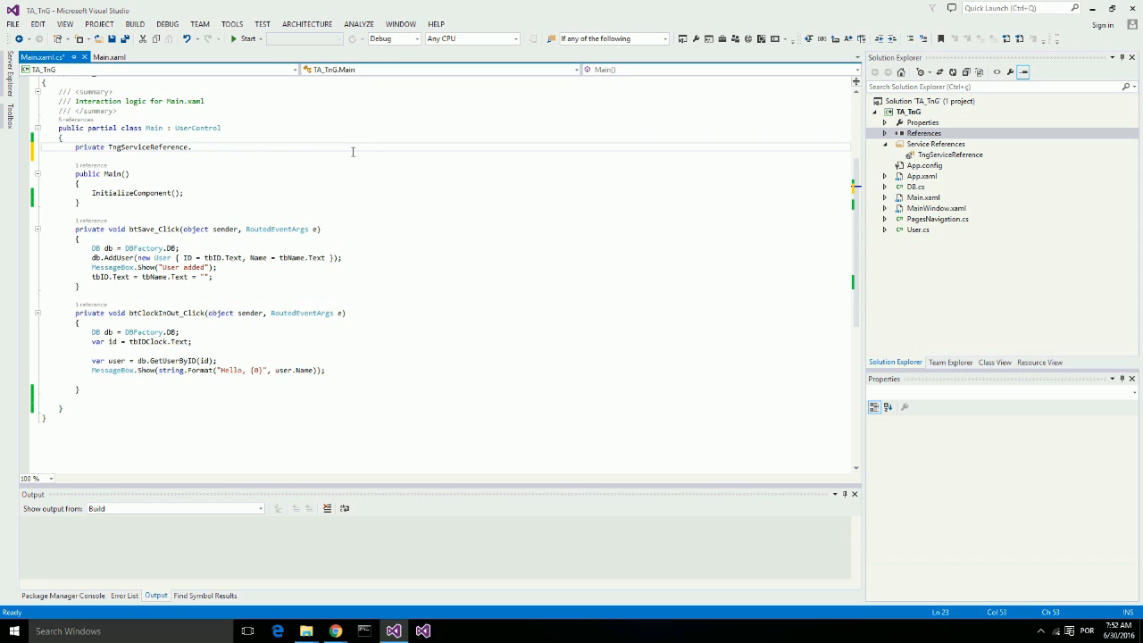
pyautogui.write('UranusCoreClient tng;')
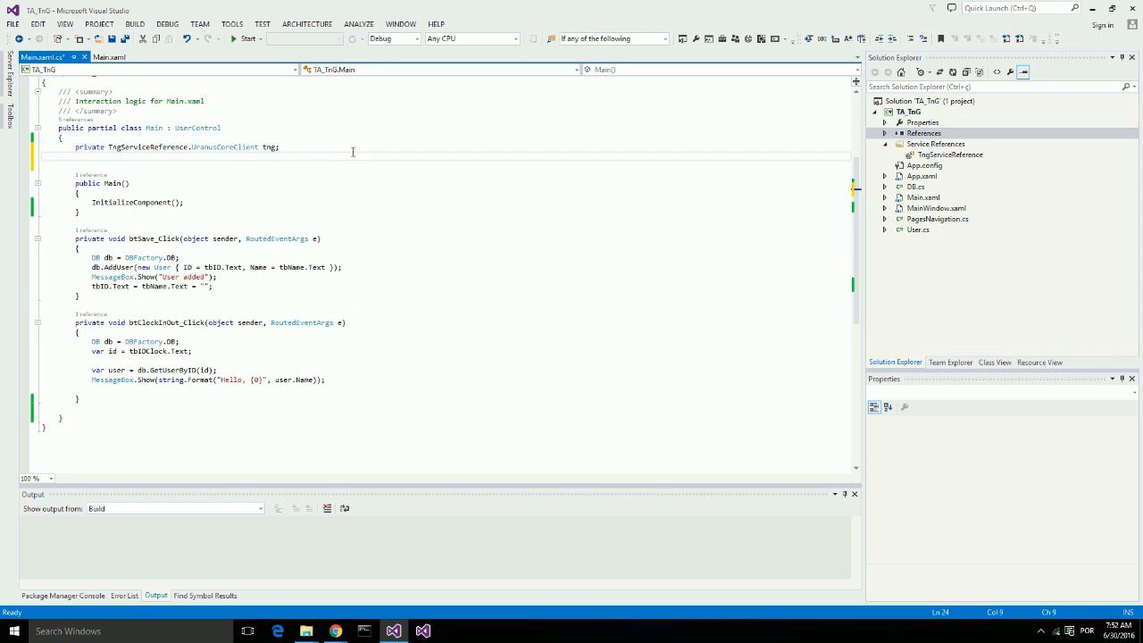
pyautogui.write('private string')
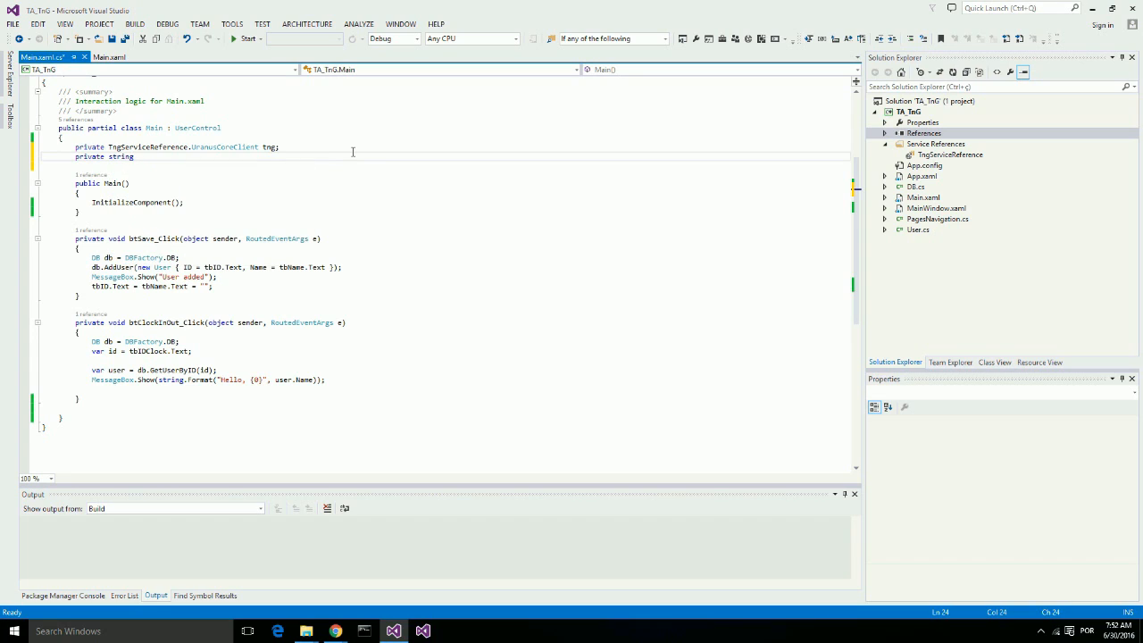
pyautogui.write('SessionKey;')
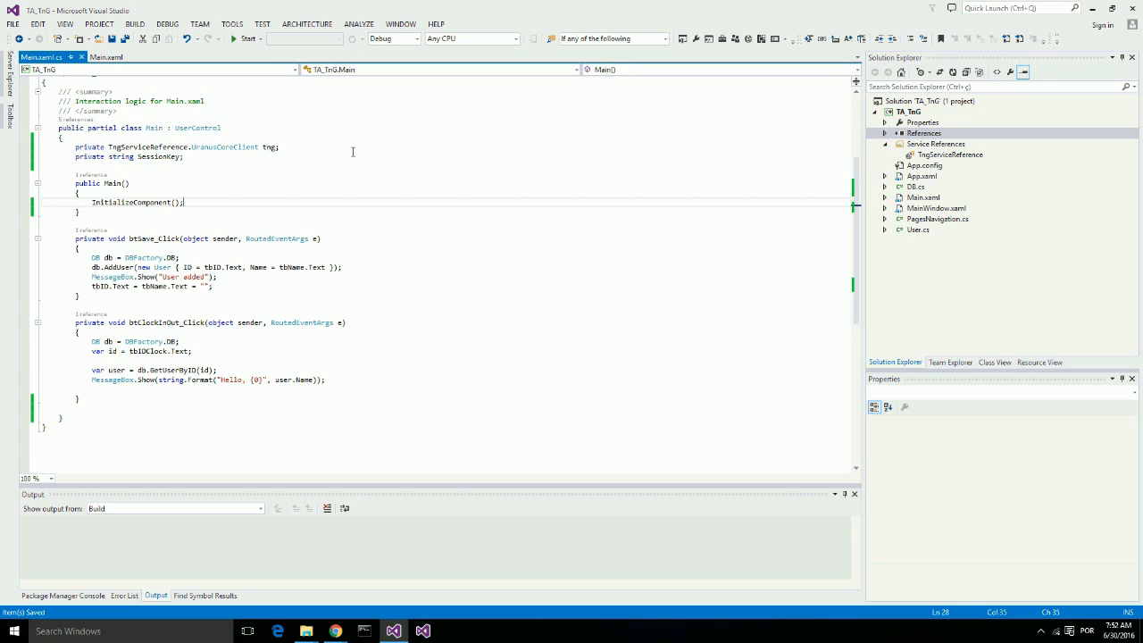
pyautogui.write('tng')
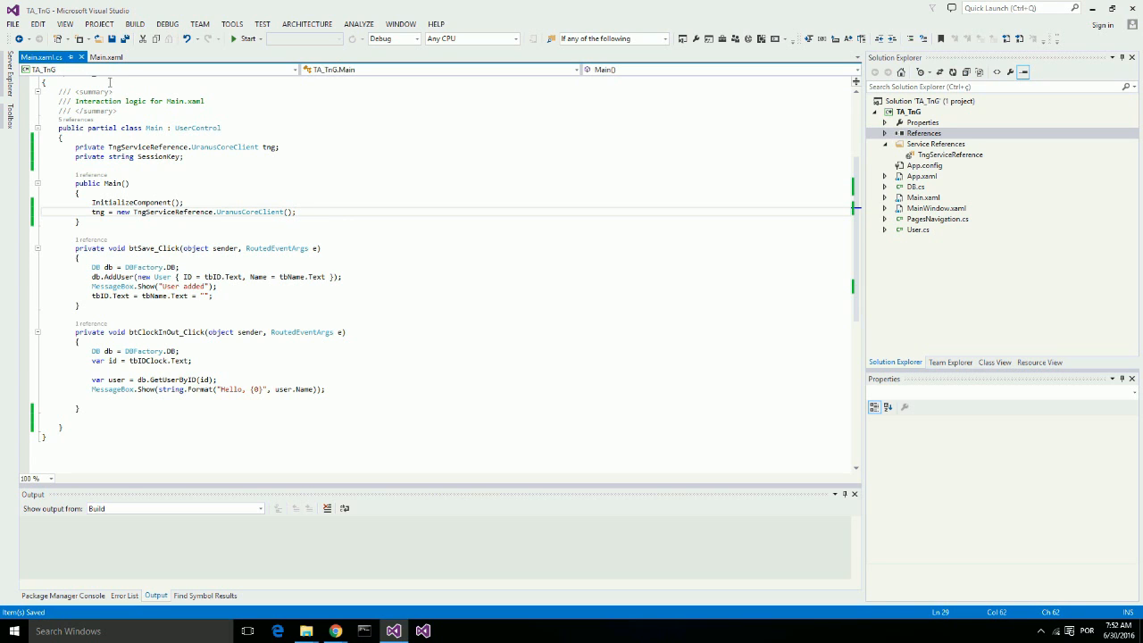
pyautogui.click(107, 60)
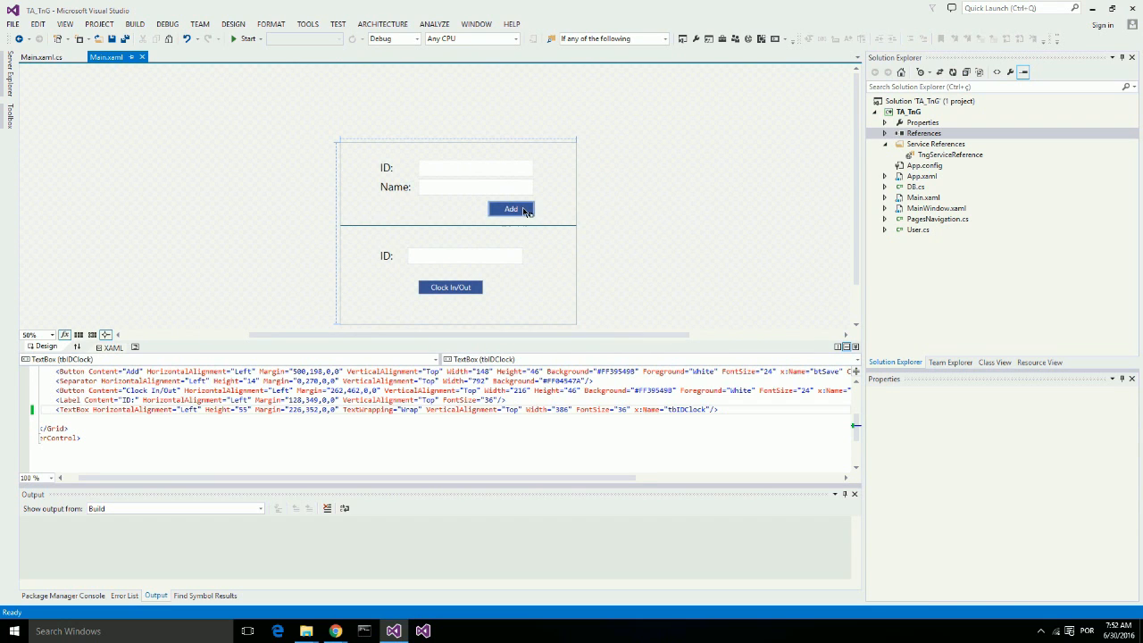
# Select the Add button in the Main.xaml form designer.
pyautogui.click(511, 208)
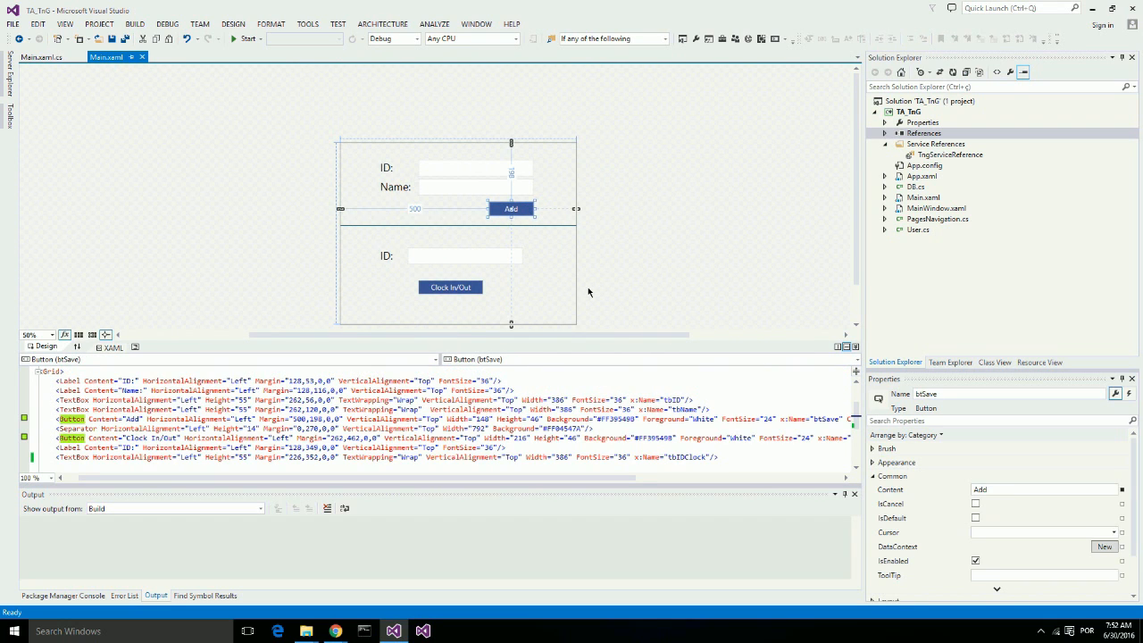
pyautogui.moveTo(583, 291)
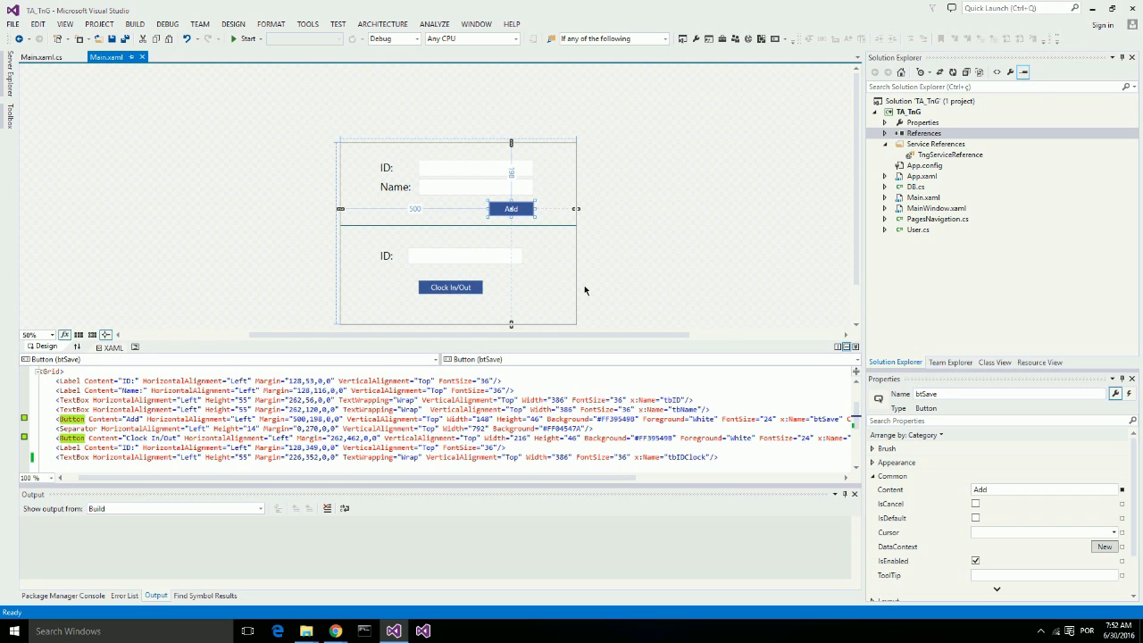
pyautogui.moveTo(588, 292)
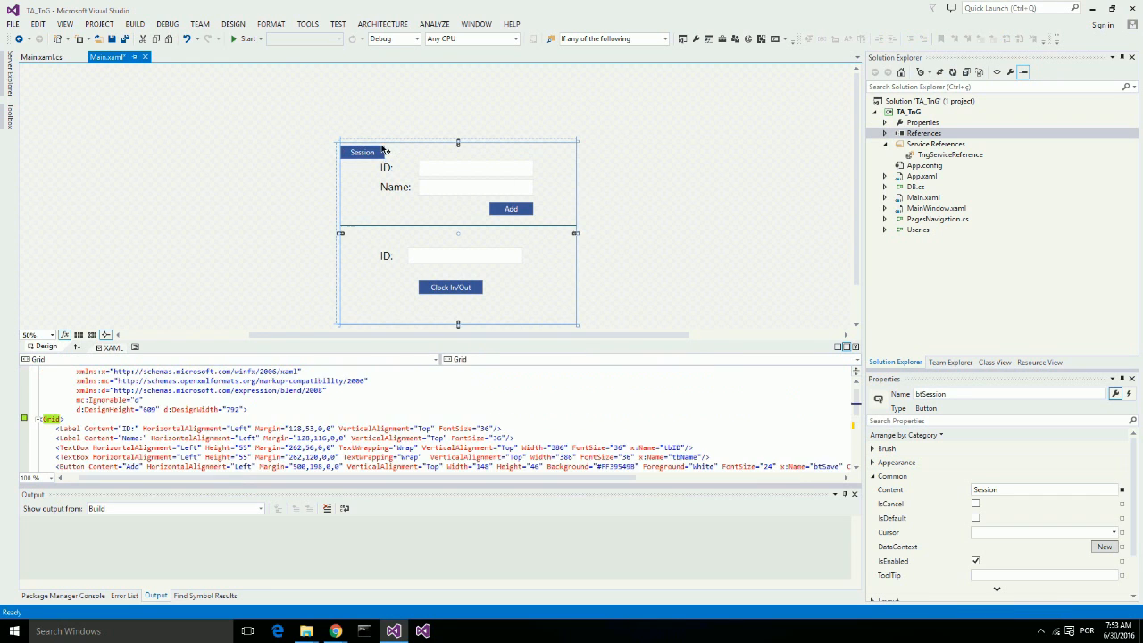
# Create btSession_Click, storing the tng call with a new AuthRequestInfo in ret.
pyautogui.doubleClick(362, 152)
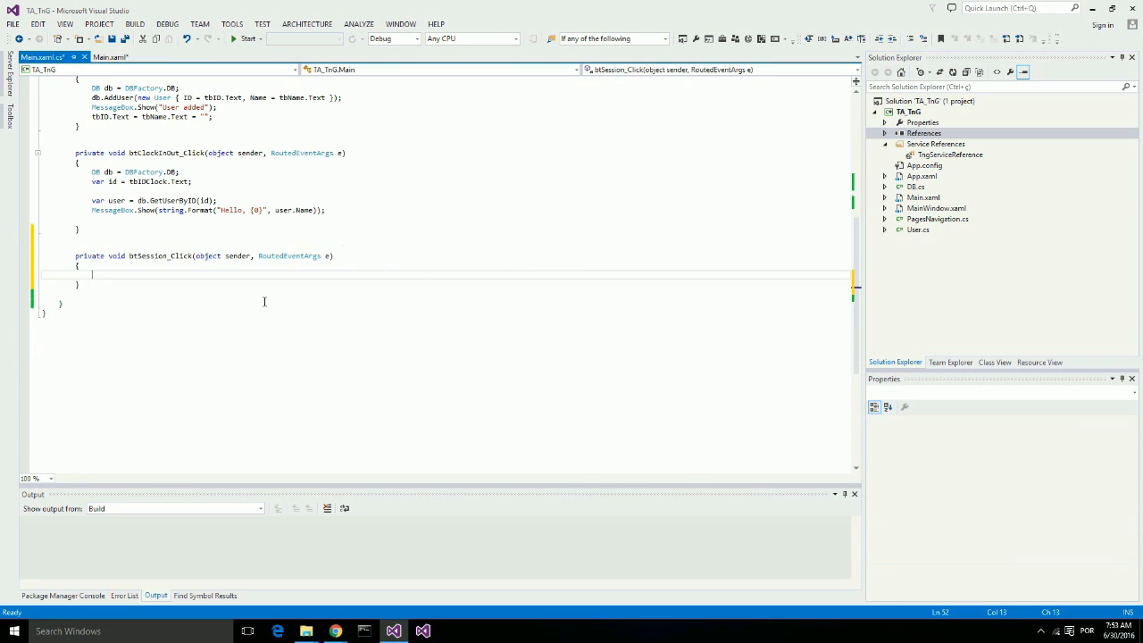
pyautogui.write('var ret =')
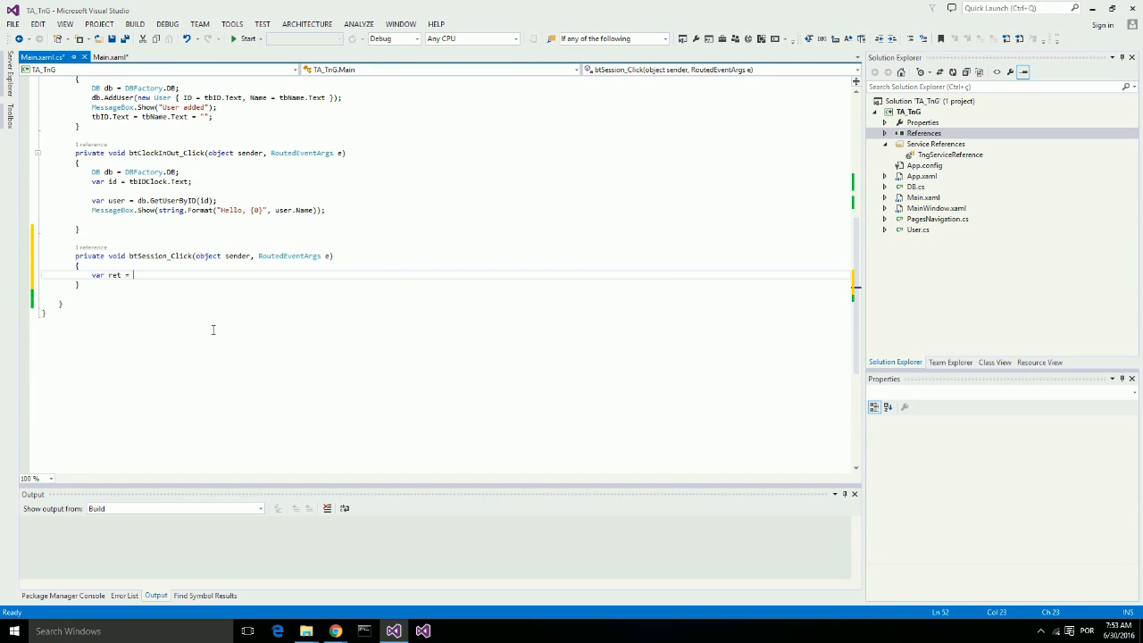
pyautogui.write('tng.CreateSession(')
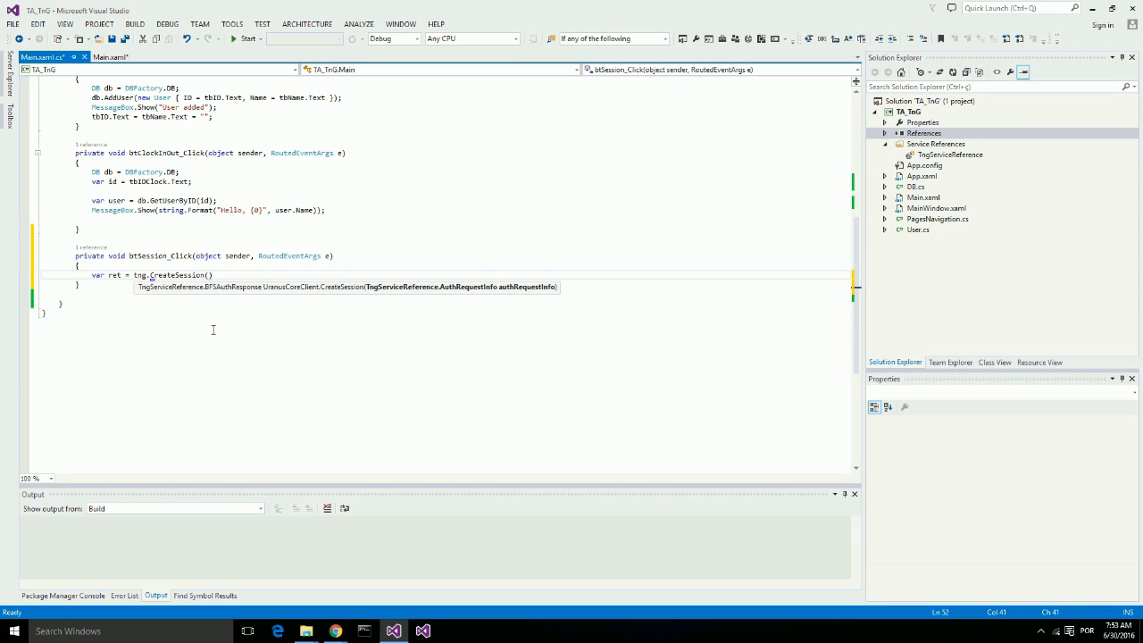
pyautogui.write('new TngServiceReference.AuthRequestInfo()')
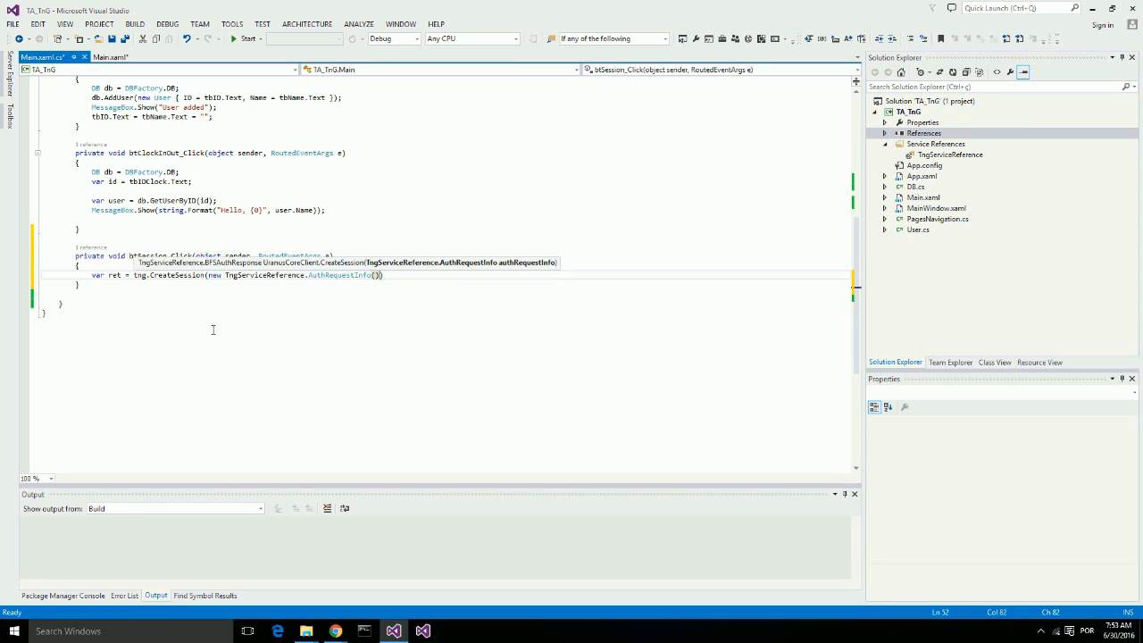
pyautogui.write(';')
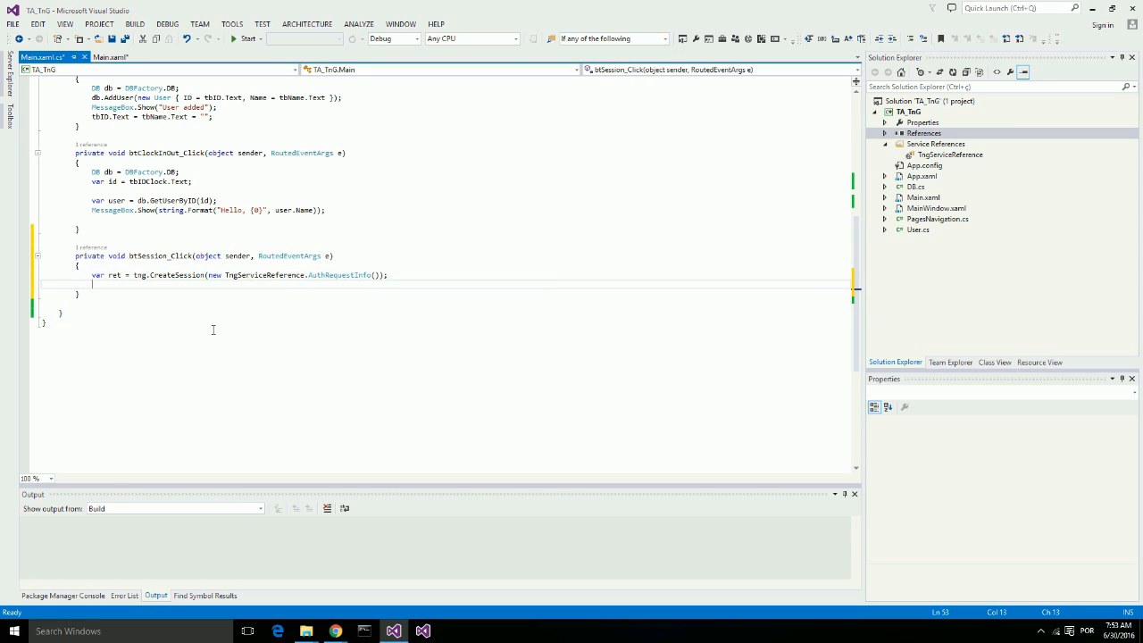
# On SUCCESS response code, show 'Session Created' and store SessionKey from ret.
pyautogui.write('if(ret)')
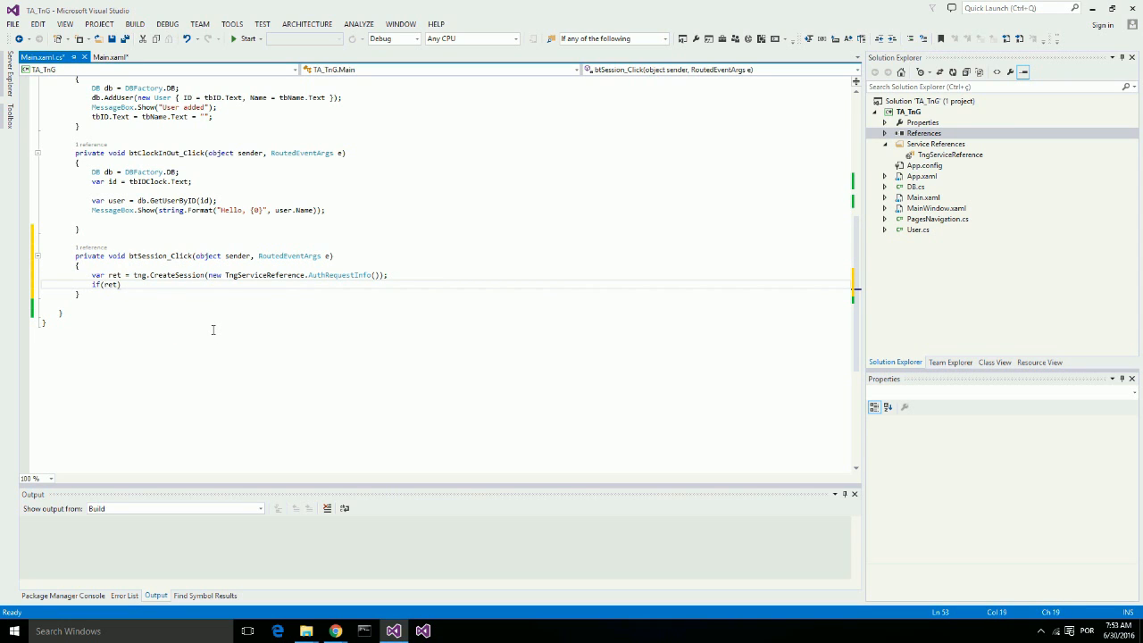
pyautogui.write('.ResponseCode == TngServiceReference.BFSClientReturnErrorCode.SUCCESS')
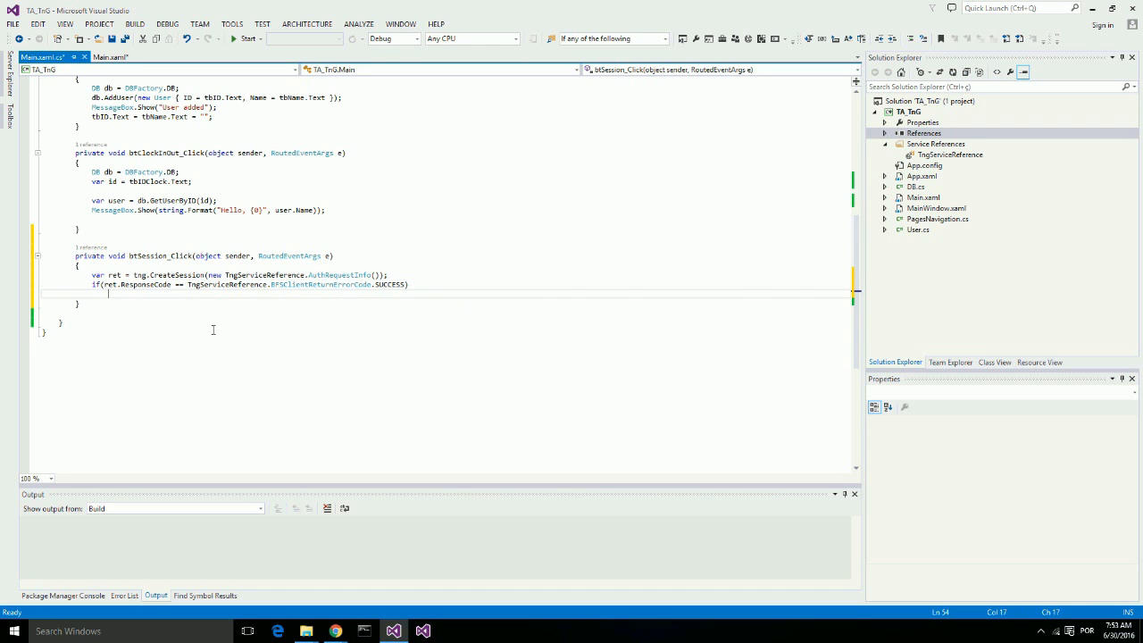
pyautogui.write('MessageBox.Show("Session Created')
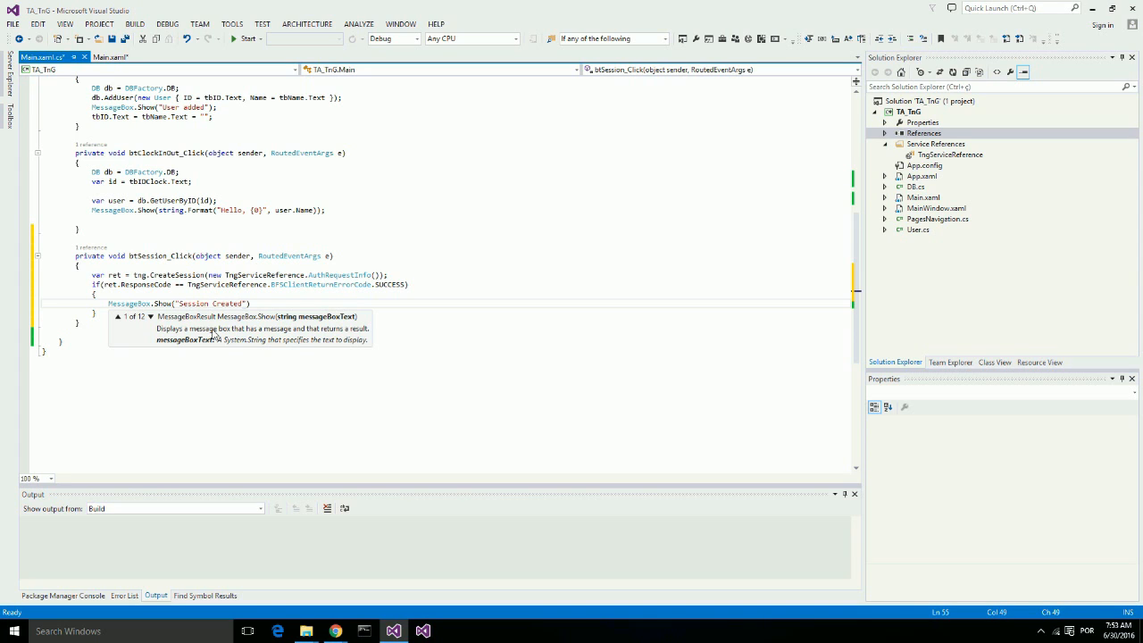
pyautogui.click(212, 330)
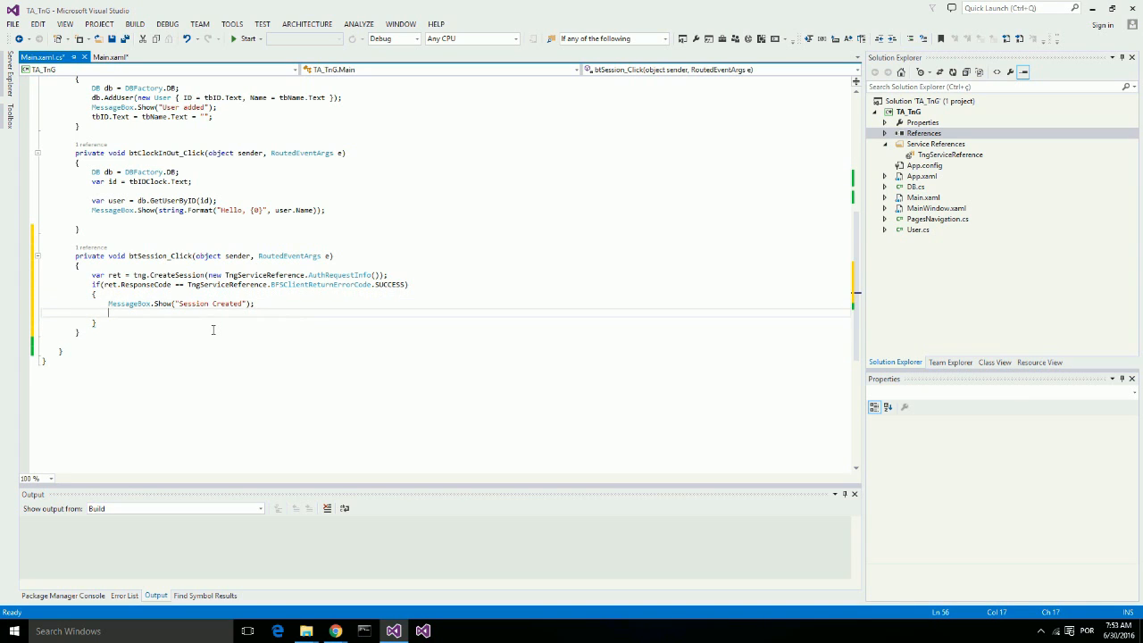
pyautogui.write('SessionKey')
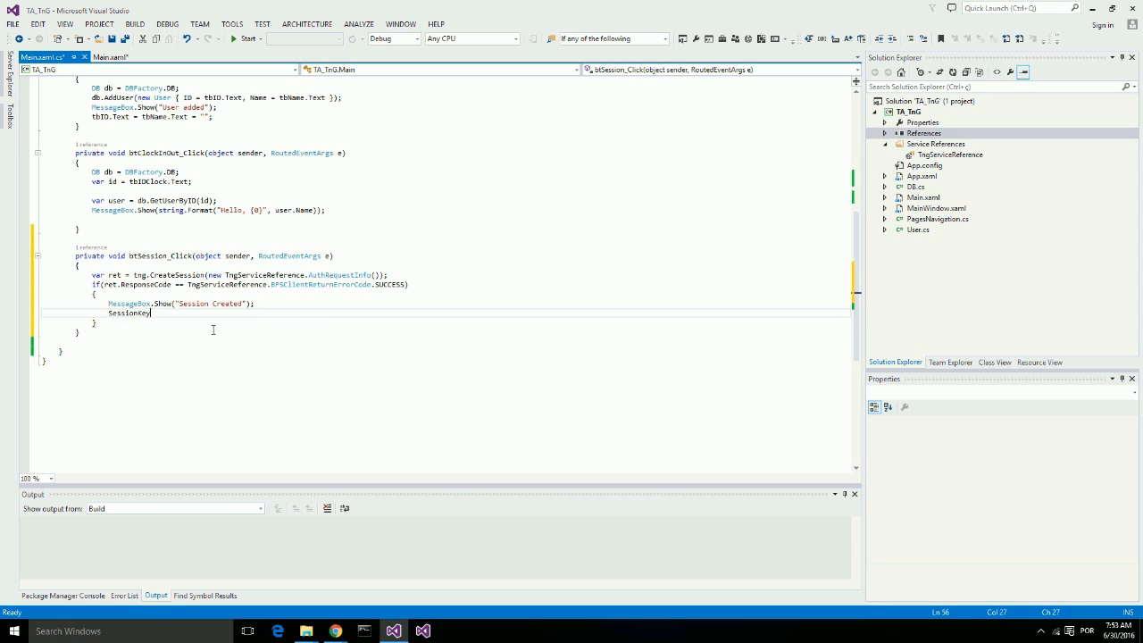
pyautogui.write('=')
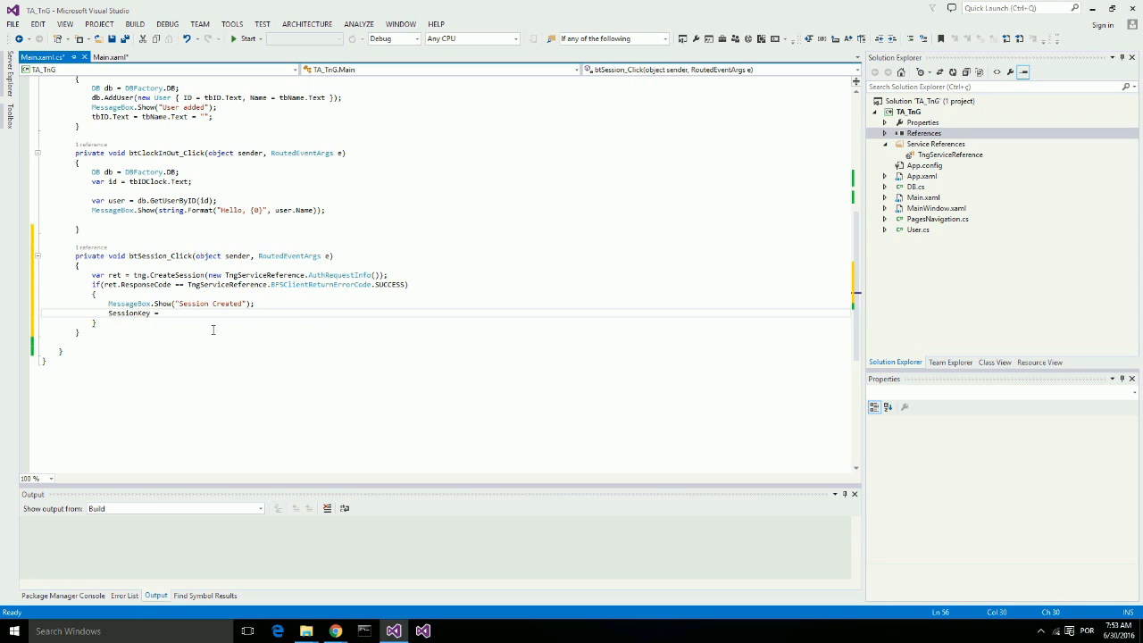
pyautogui.write('re')
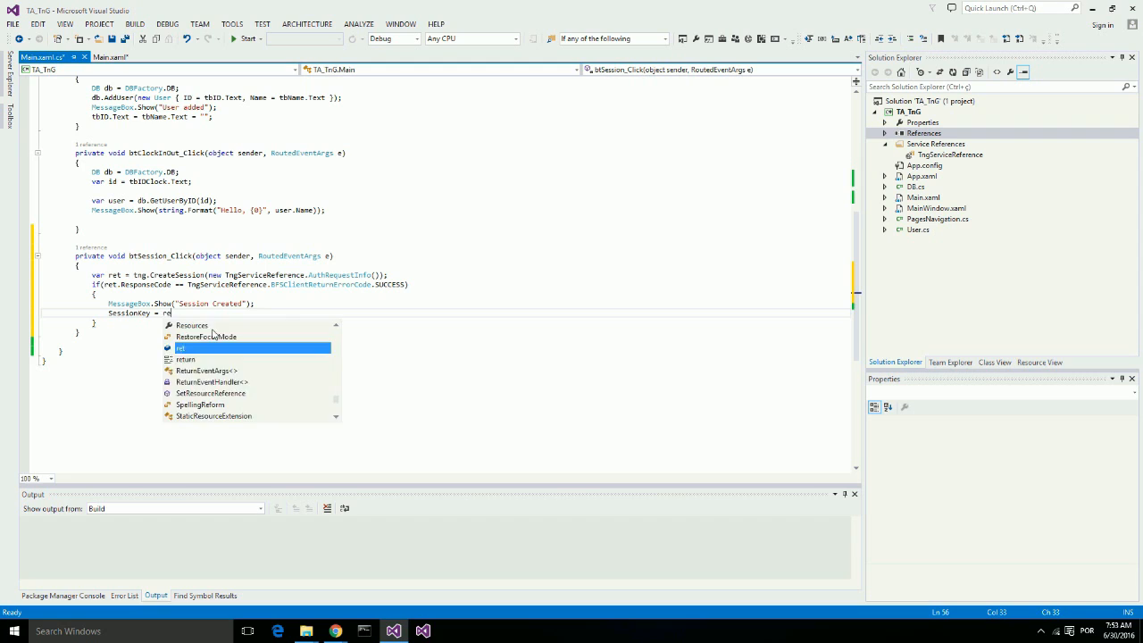
pyautogui.write('.SessionKey;')
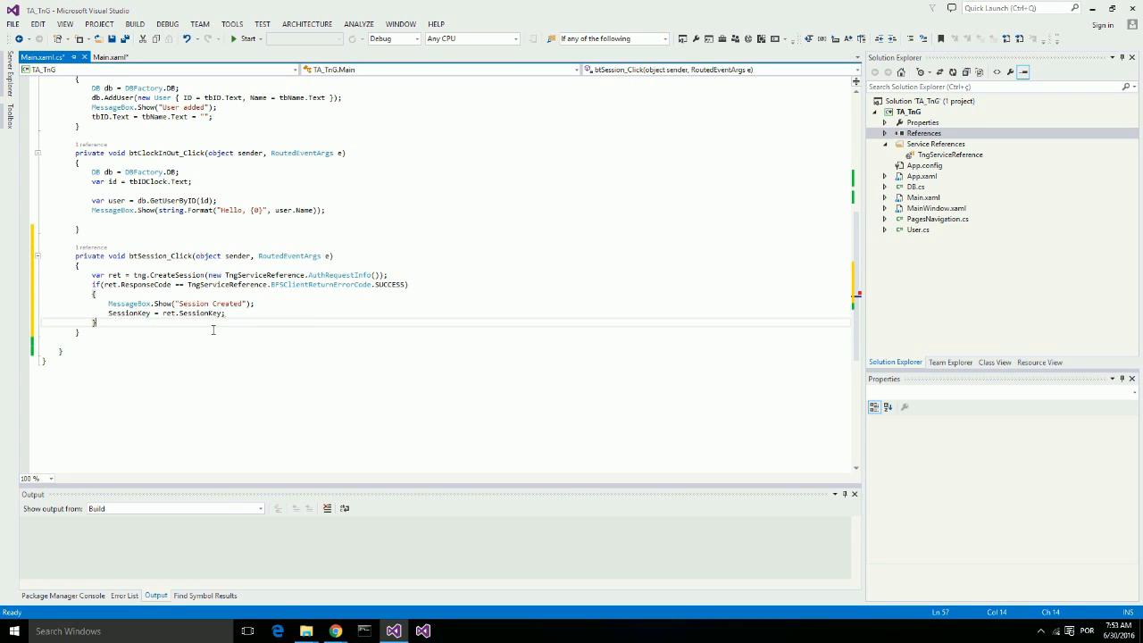
pyautogui.write('e')
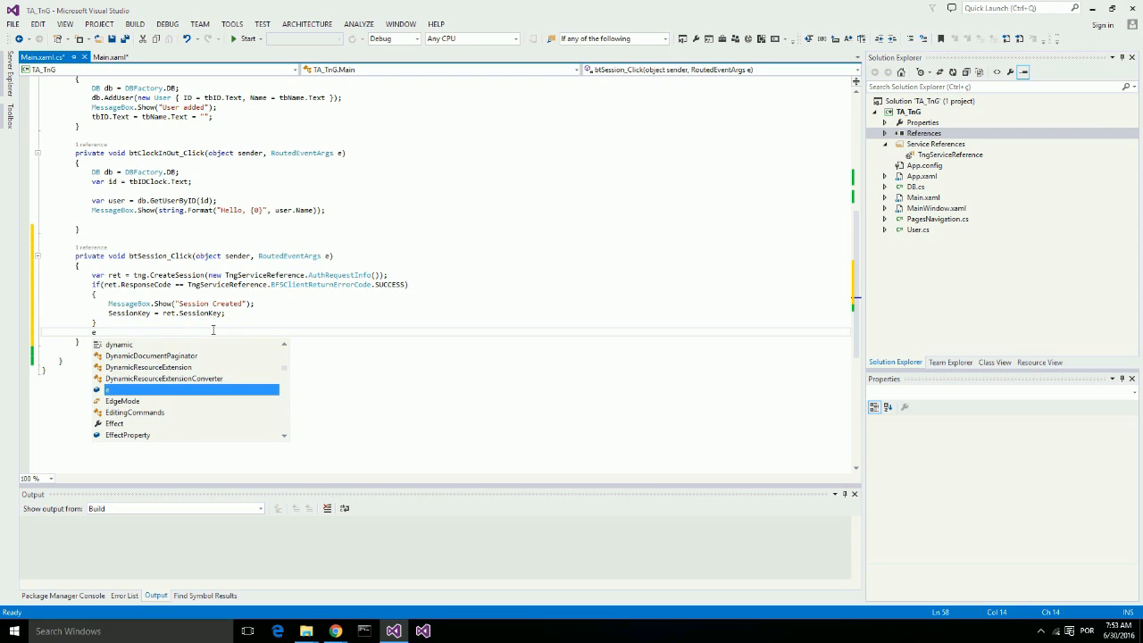
# Otherwise show ret.ReturnMessage in a MessageBox.
pyautogui.write('else')
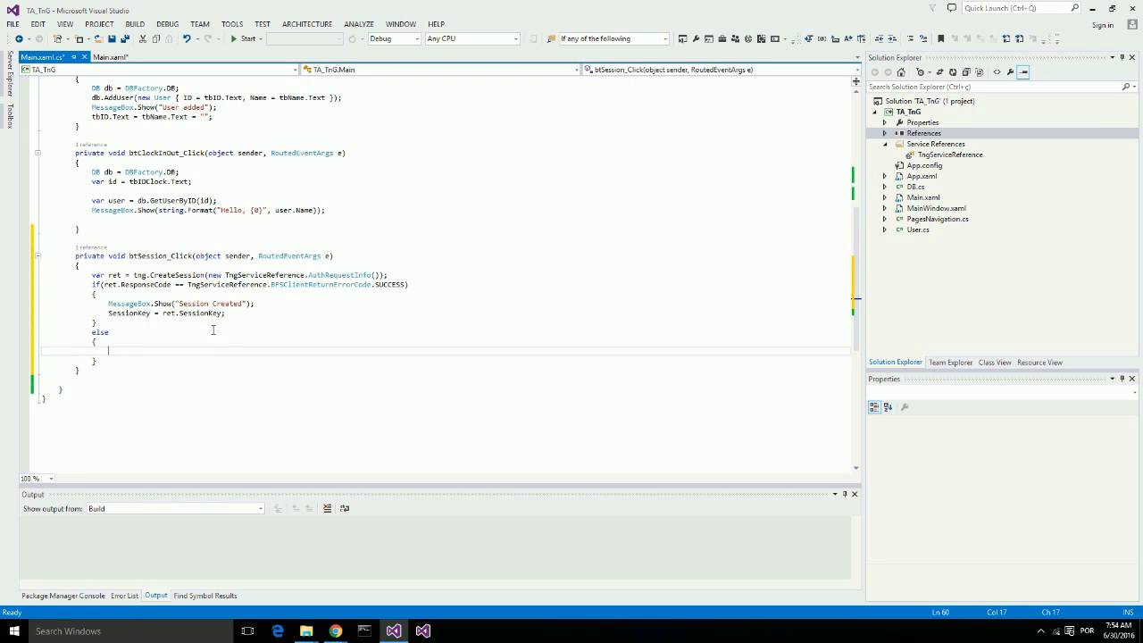
pyautogui.write('MessageBox')
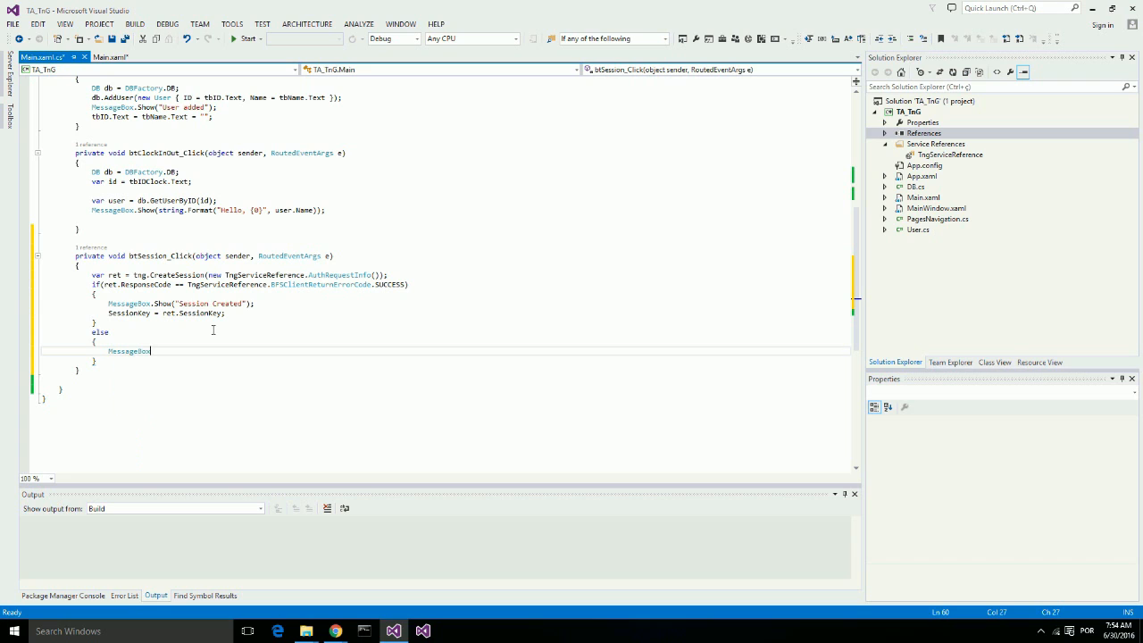
pyautogui.write('.Show(ret.ReturnMessage);')
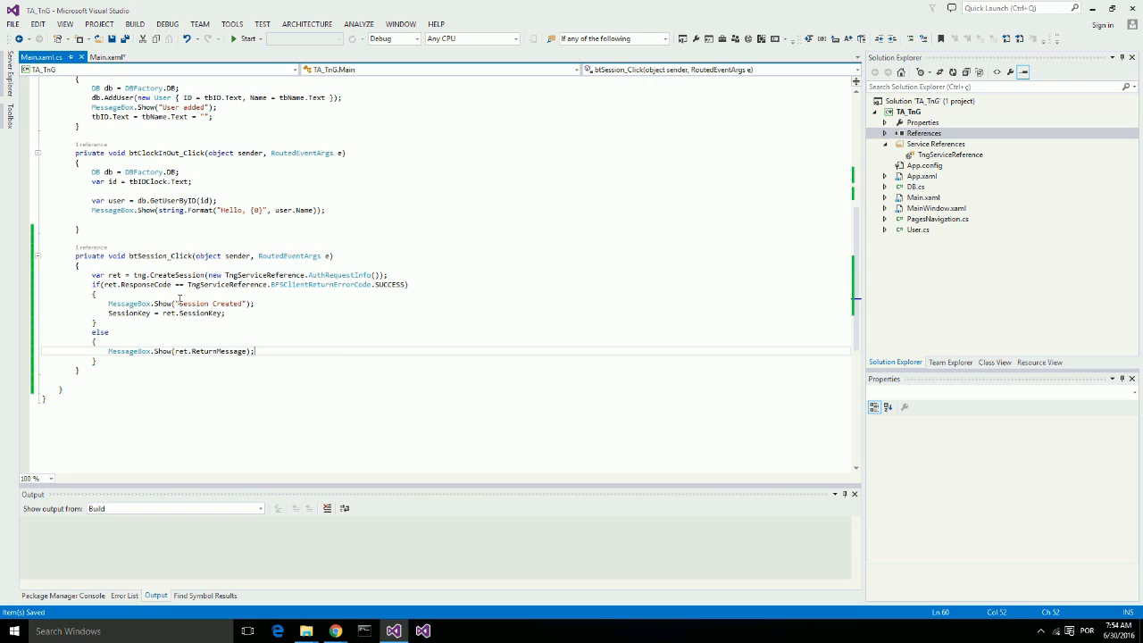
# Duplicate the Add button beside it and relabel the copy 'Fingerprint'.
pyautogui.click(105, 57)
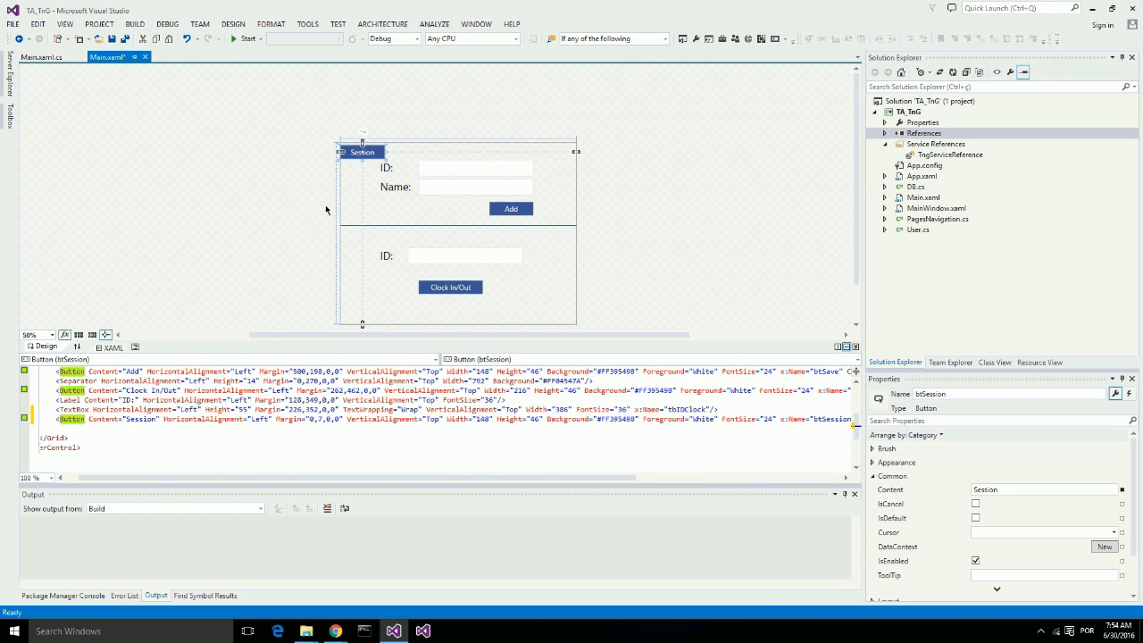
pyautogui.click(511, 209)
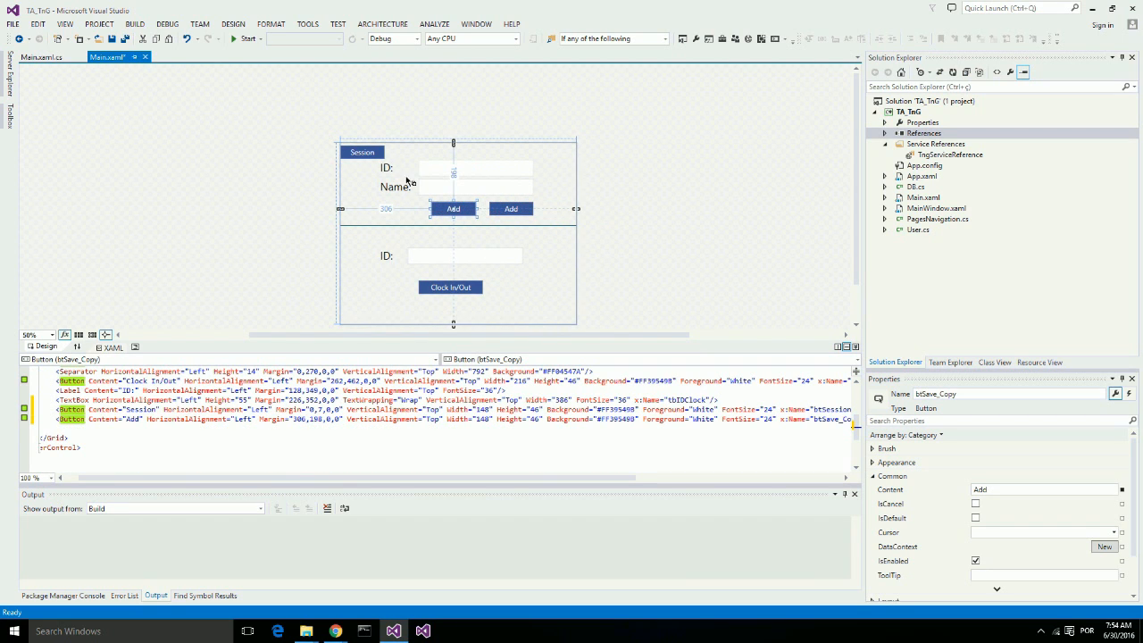
pyautogui.click(361, 151)
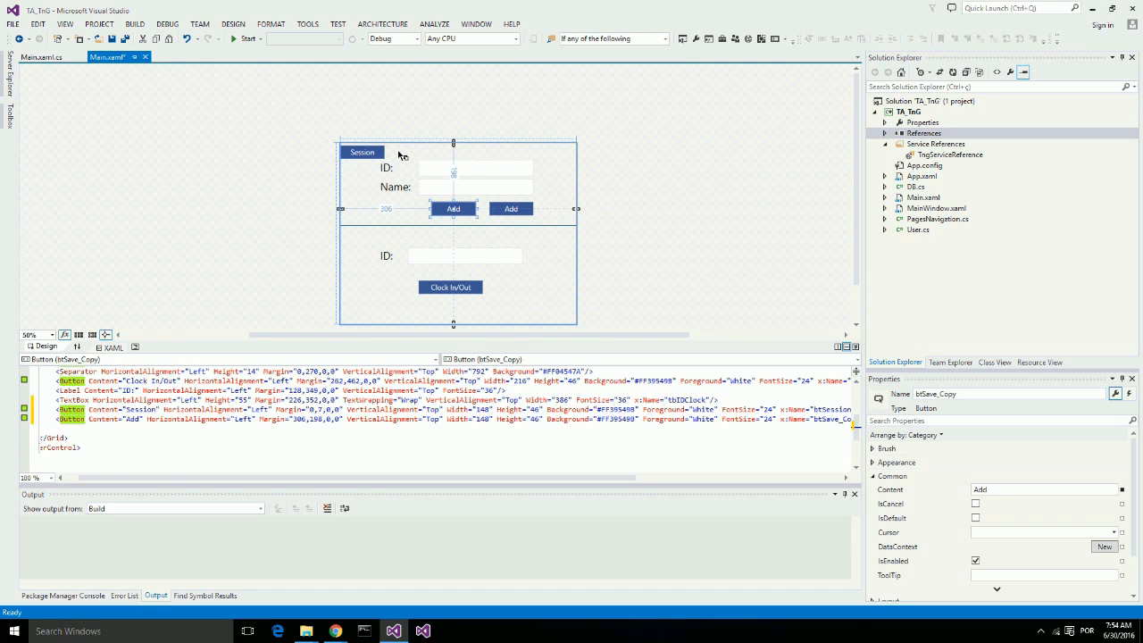
pyautogui.moveTo(669, 324)
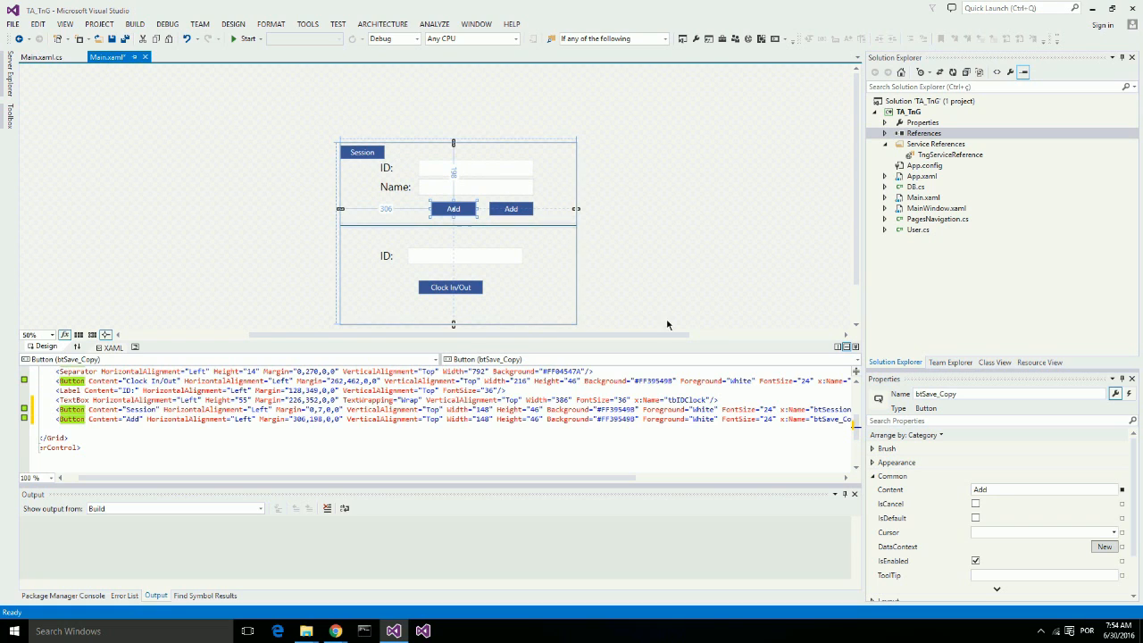
pyautogui.moveTo(584, 266)
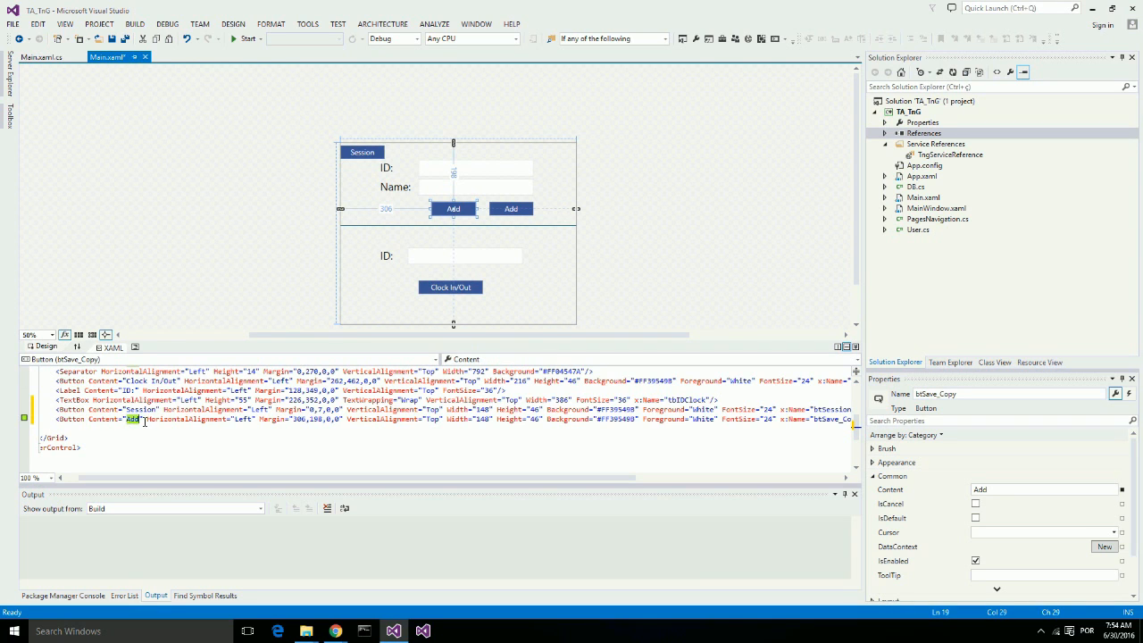
pyautogui.write('Fingerprint')
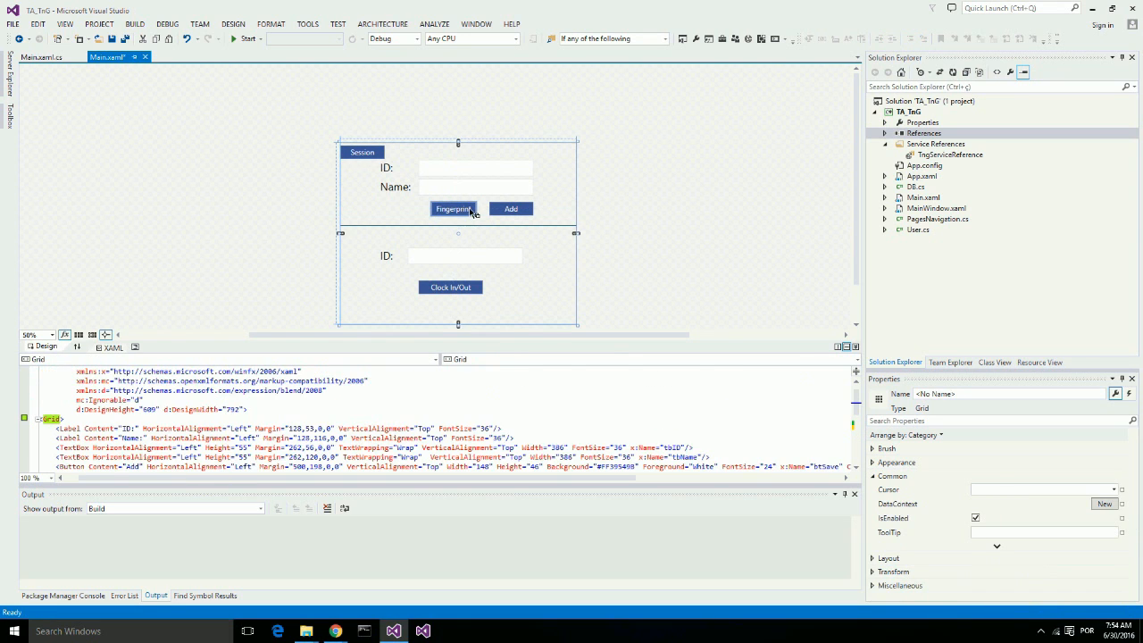
# Create btFingerprint_Click calling RegisterPerson with SessionKey, showing a fingerprint confirmation.
pyautogui.doubleClick(451, 208)
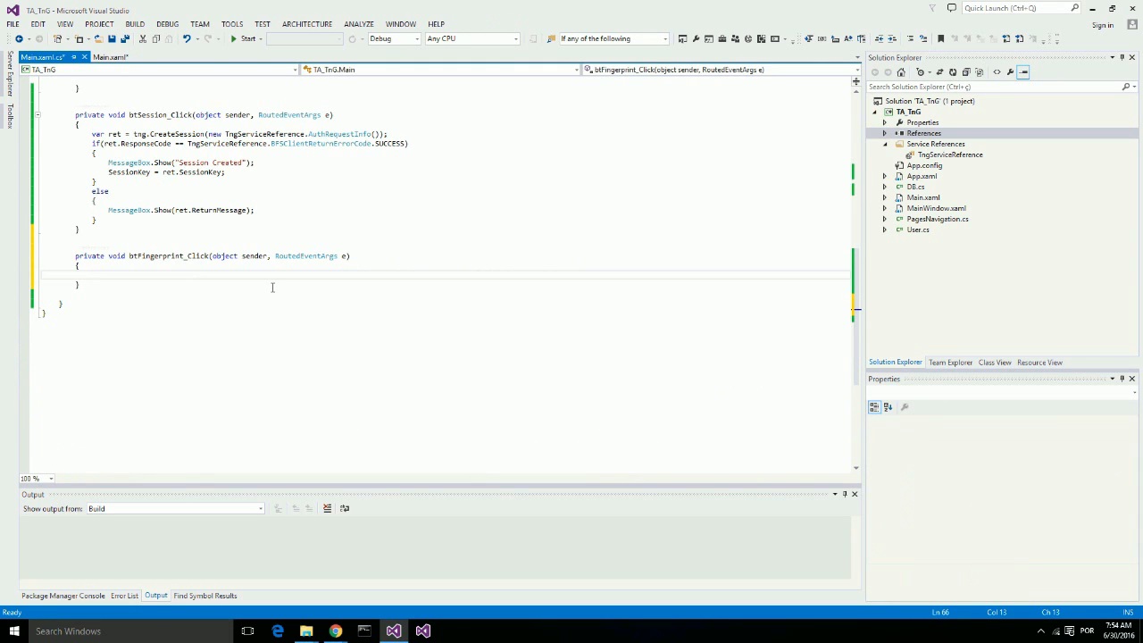
pyautogui.write('var ret =')
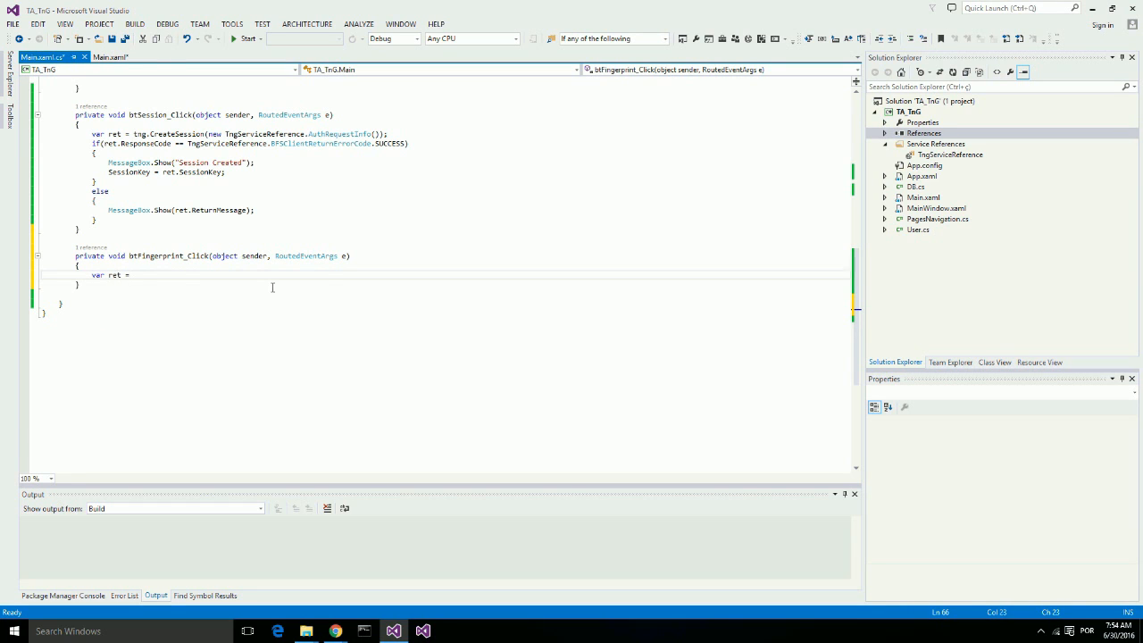
pyautogui.write('tng.r')
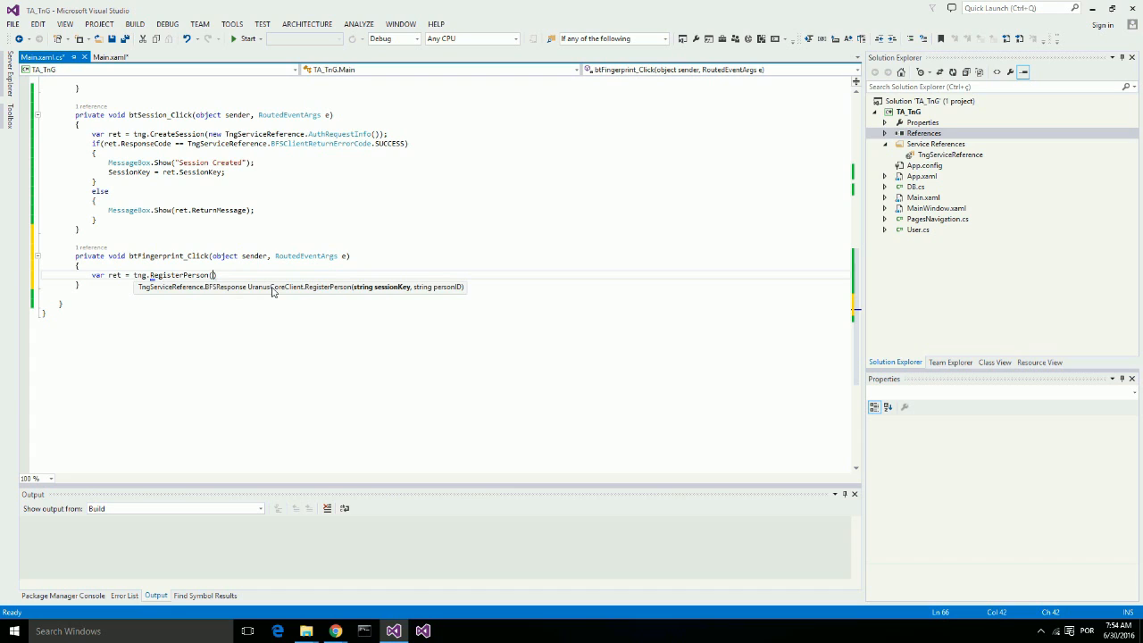
pyautogui.write('se')
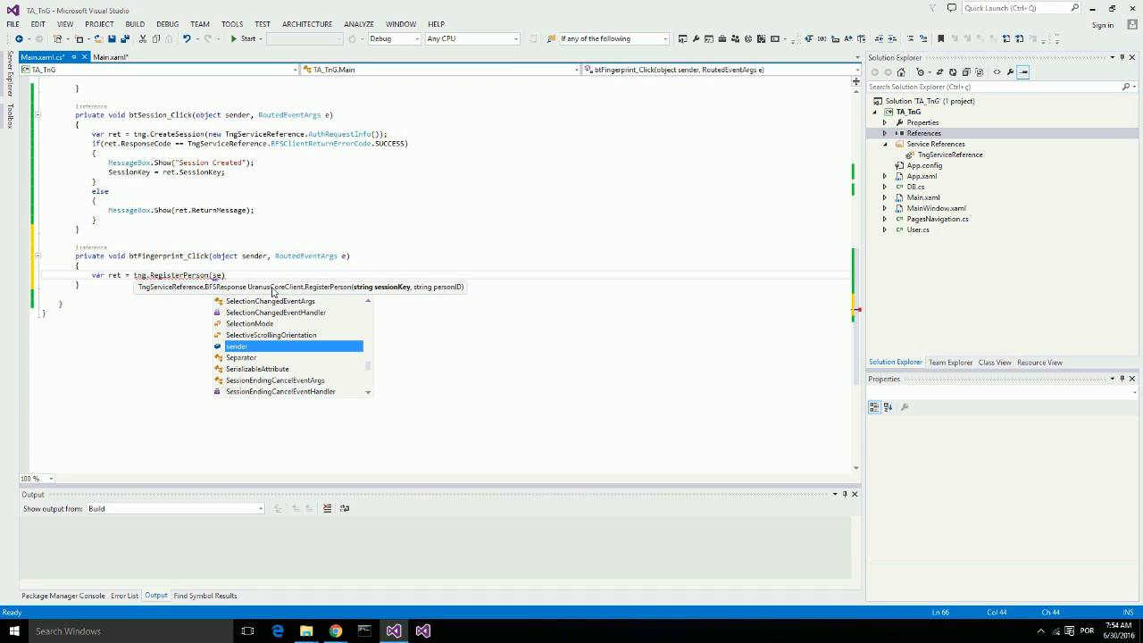
pyautogui.write('SessionKey')
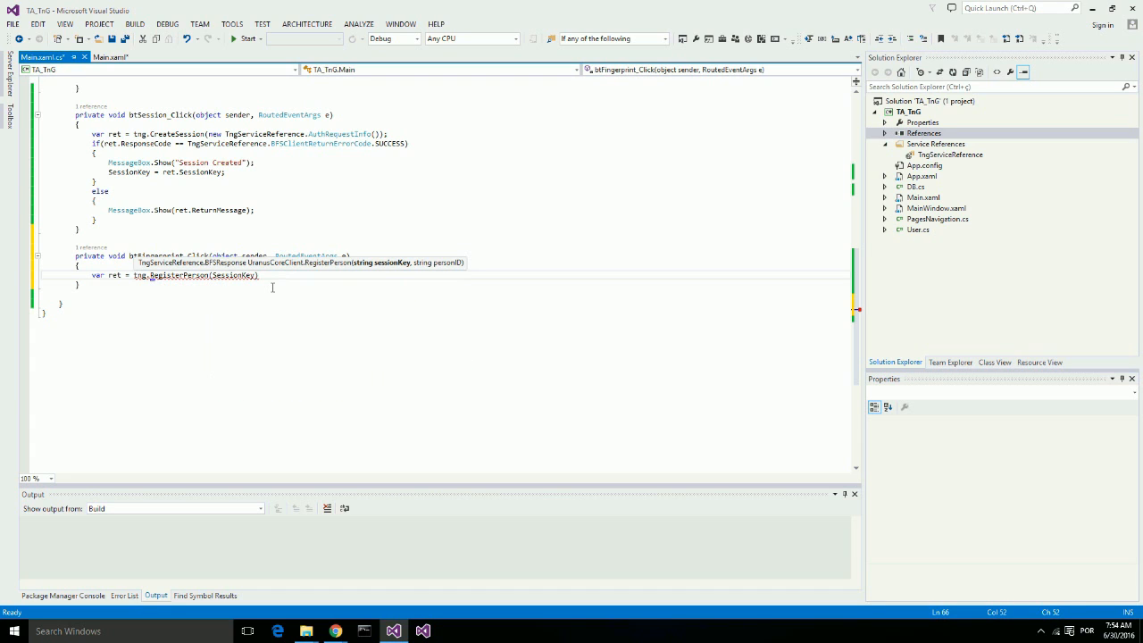
pyautogui.write(',')
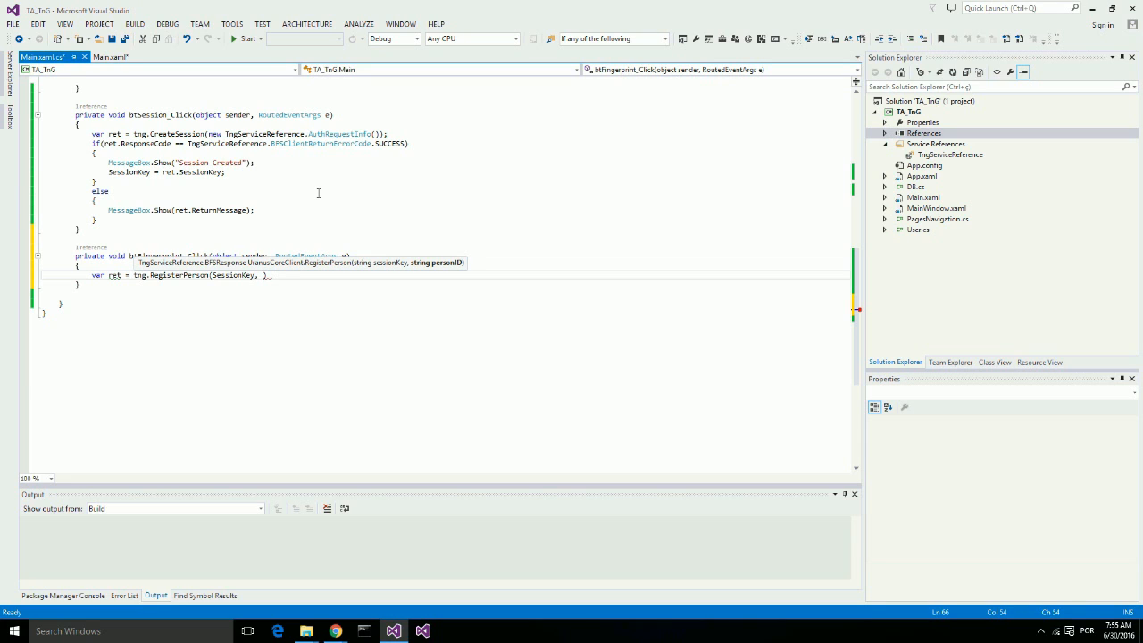
pyautogui.write('tbID.Text')
pyautogui.write('if(re')
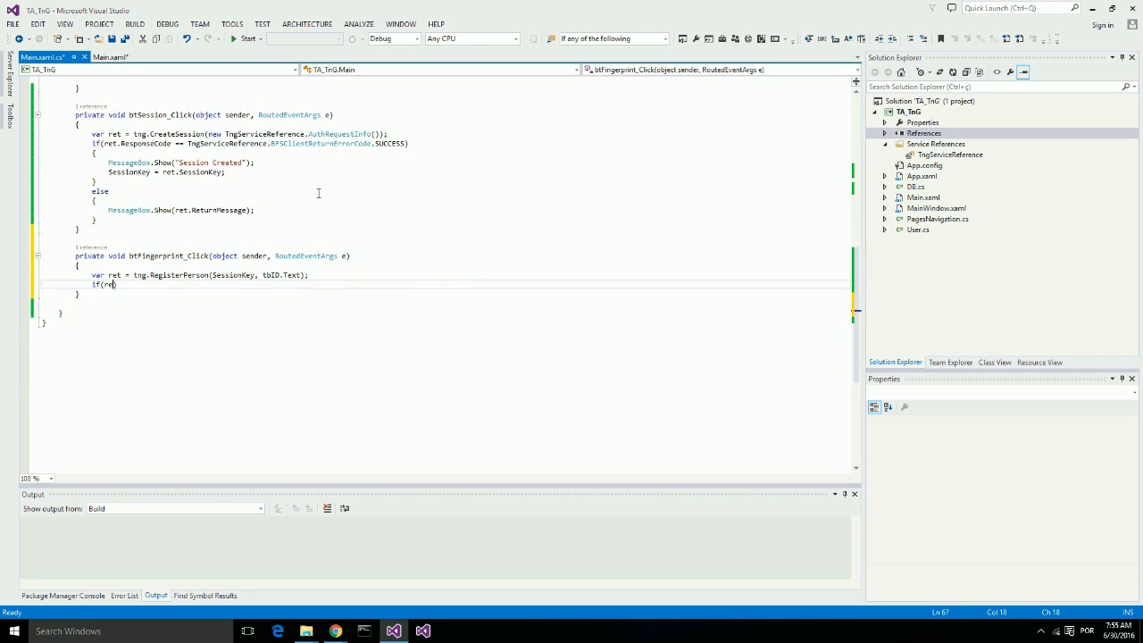
pyautogui.write('.re')
pyautogui.write('M')
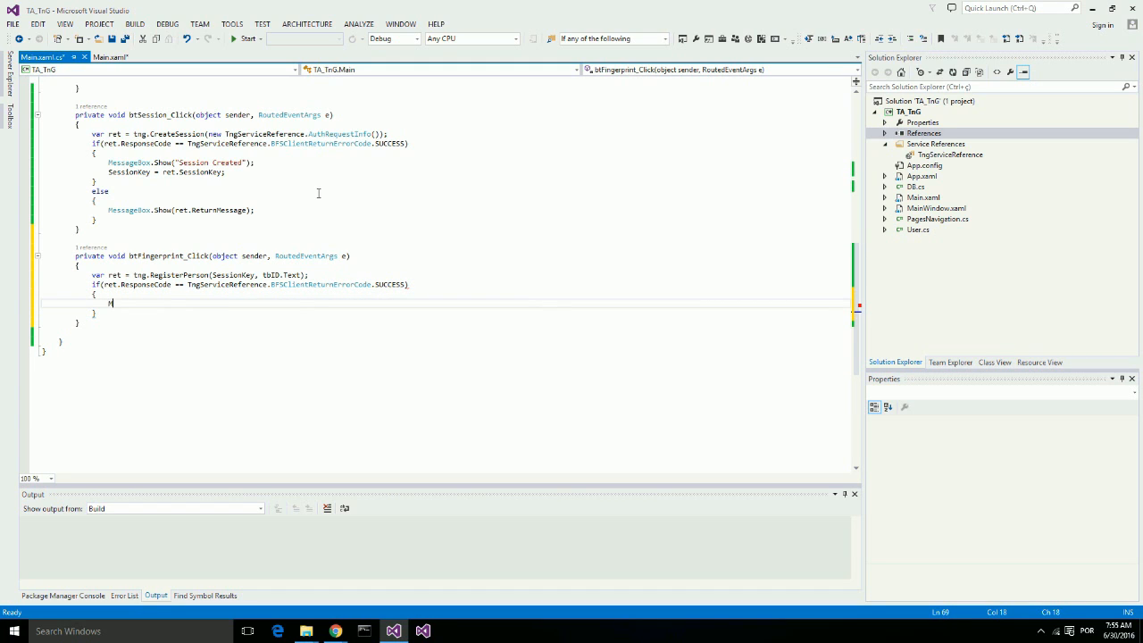
pyautogui.write('essageBox.Show')
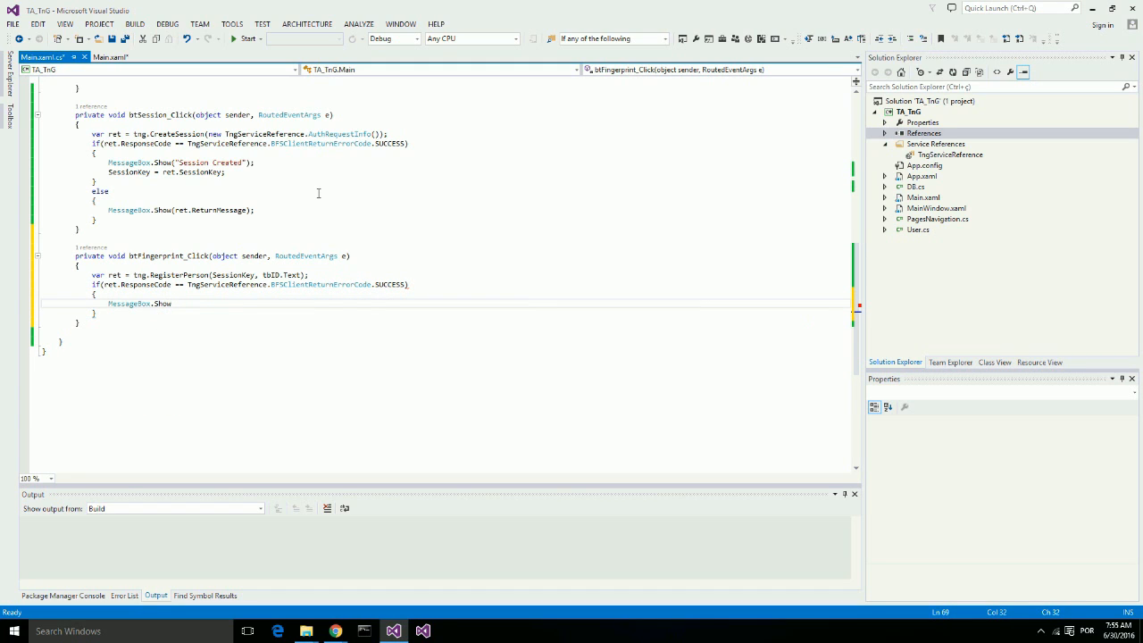
pyautogui.write('"Fingerprint"')
pyautogui.write('else')
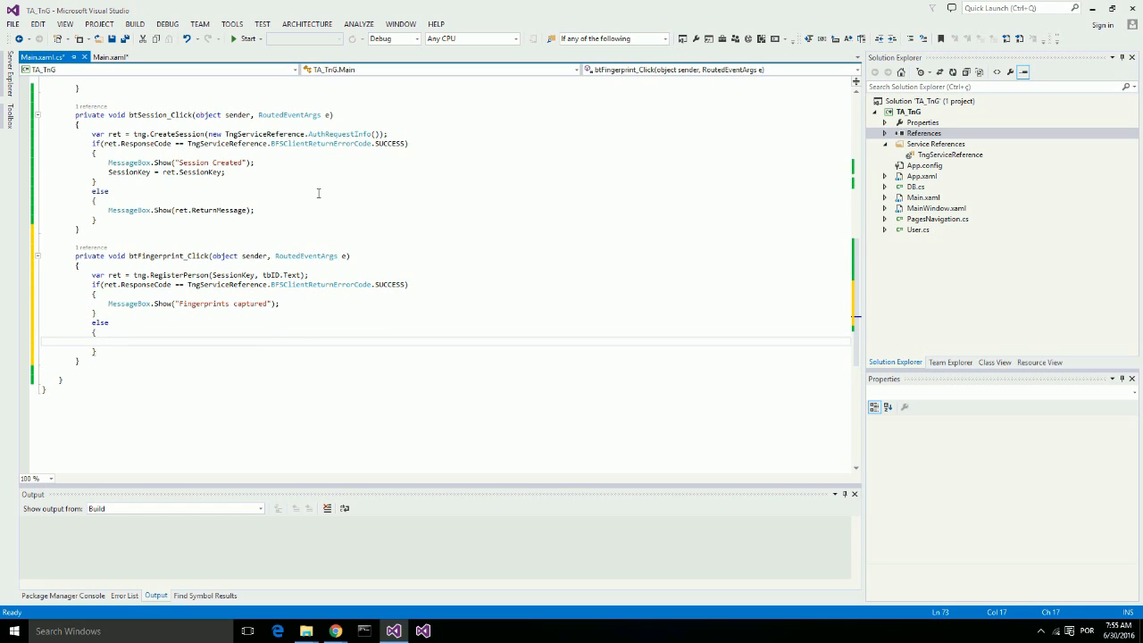
# In the else block, show ret.ReturnMessage in a MessageBox.
pyautogui.write('MessageBox.s')
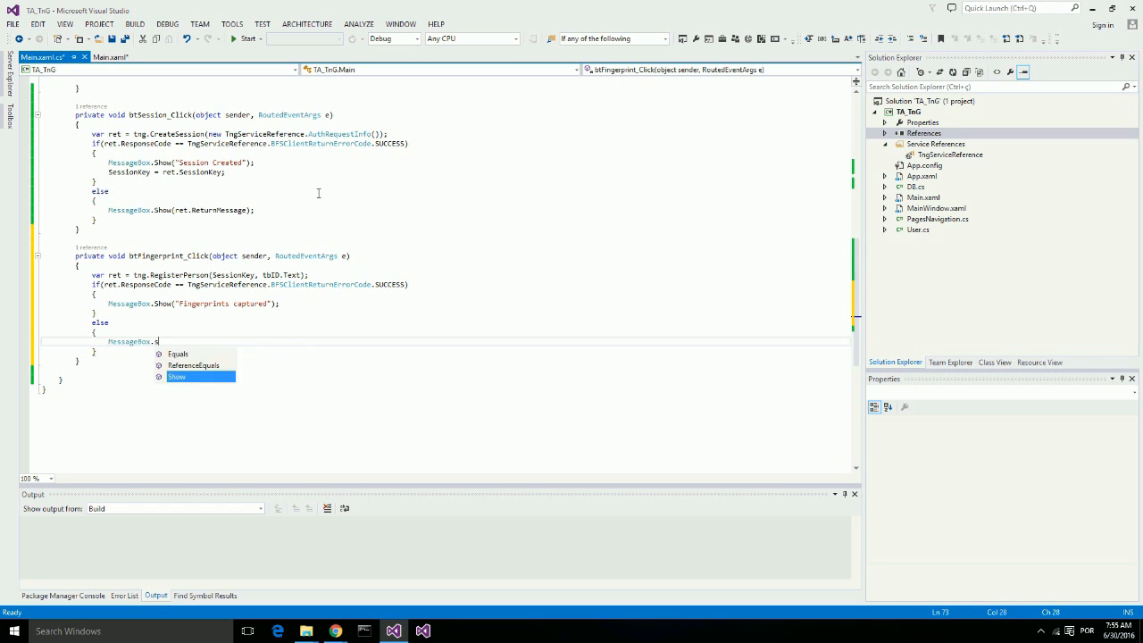
pyautogui.write('ho')
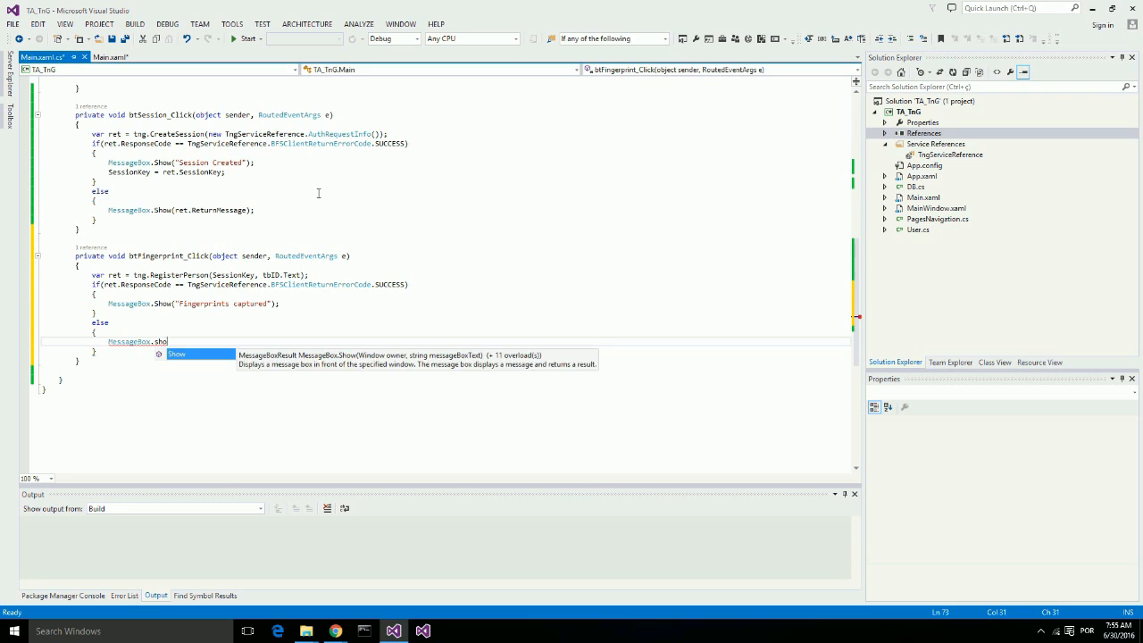
pyautogui.write('w(')
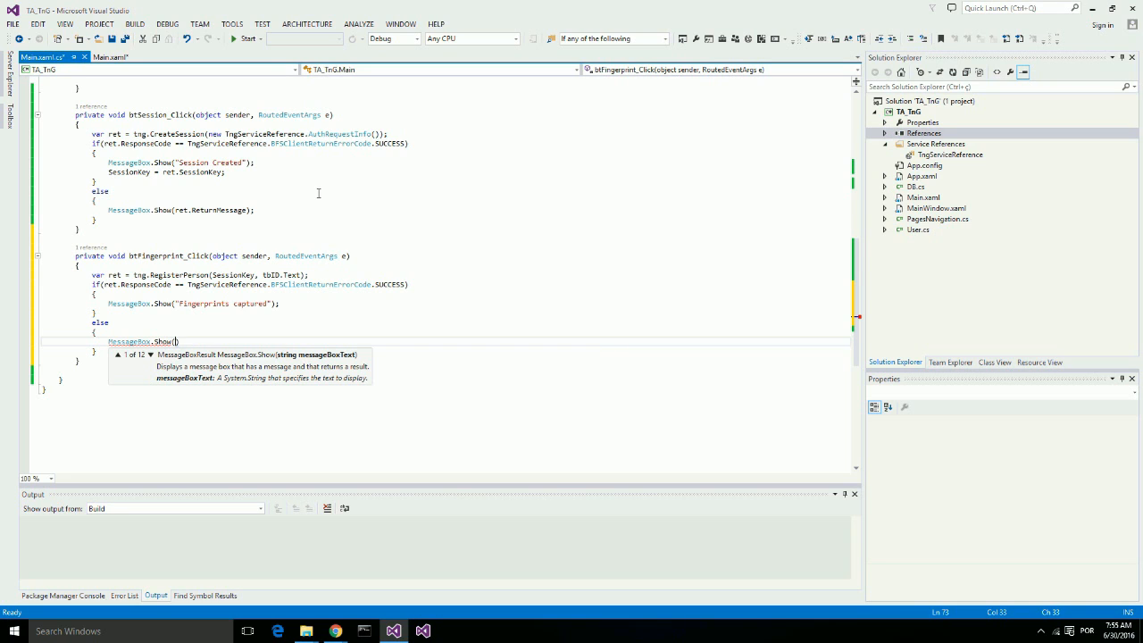
pyautogui.write('ret.')
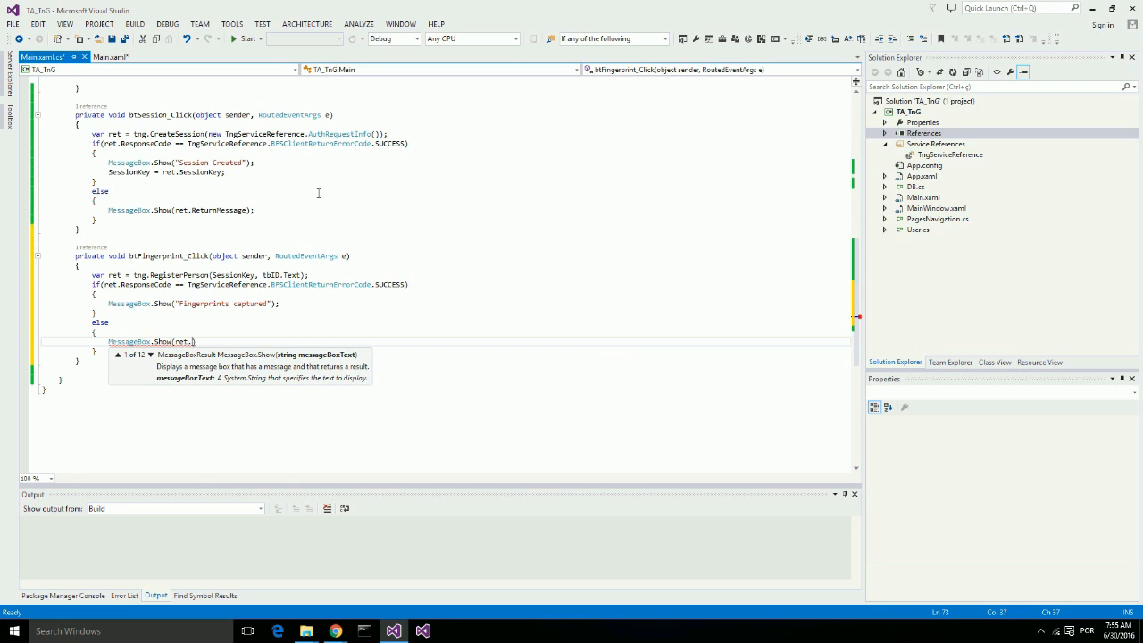
pyautogui.write('ReturnMessage')
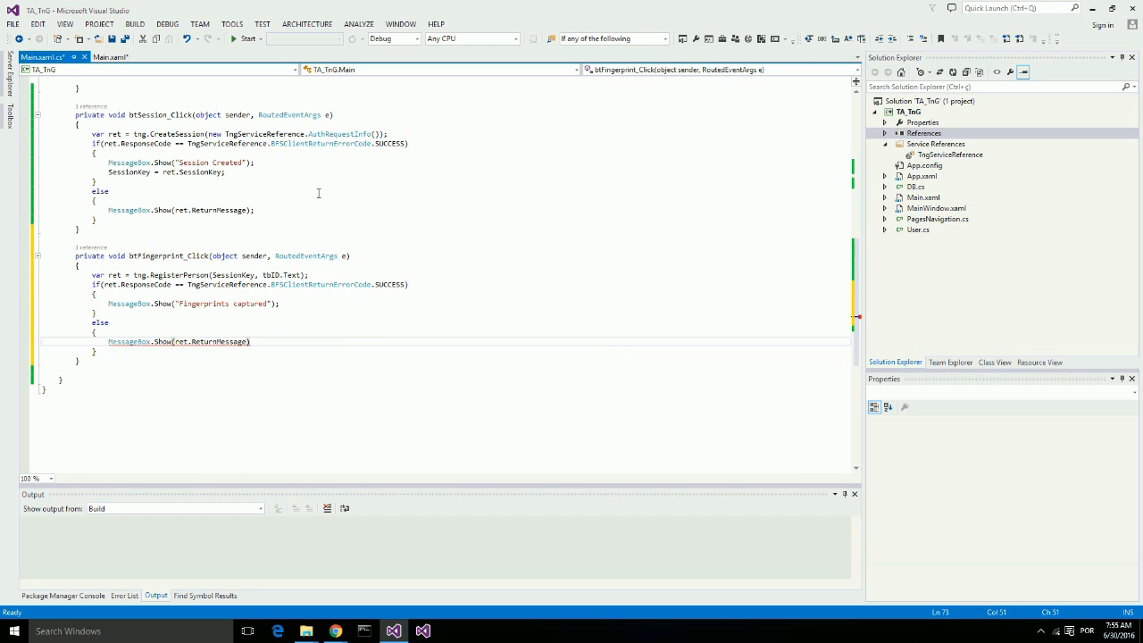
pyautogui.write(';')
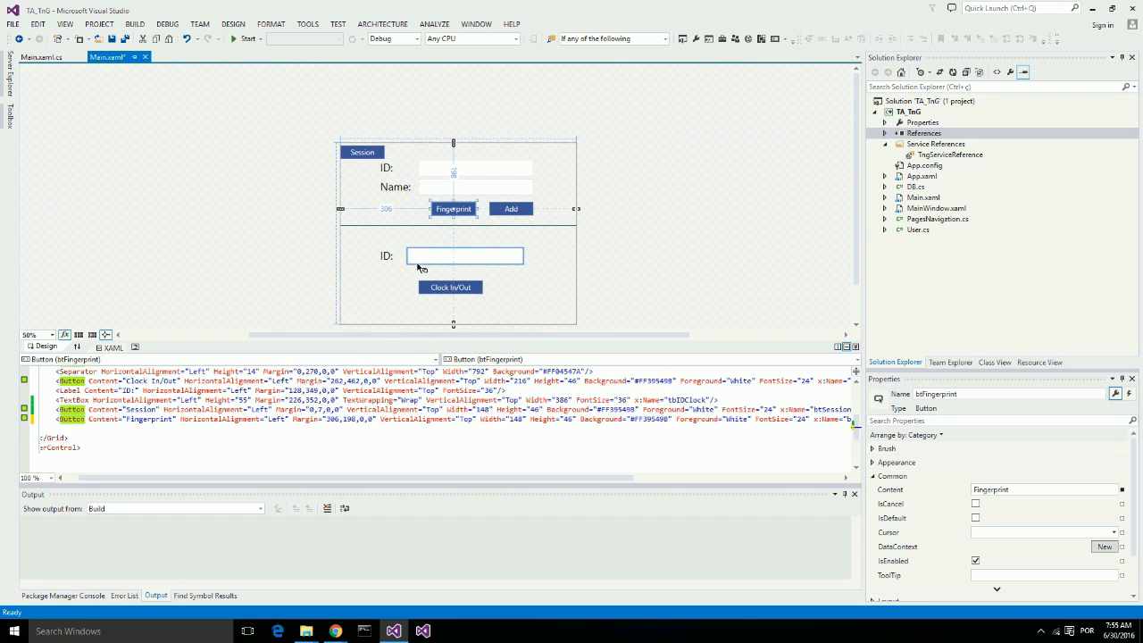
# Delete the clock-in ID text box and label, then open btClockInOut_Click.
pyautogui.click(464, 256)
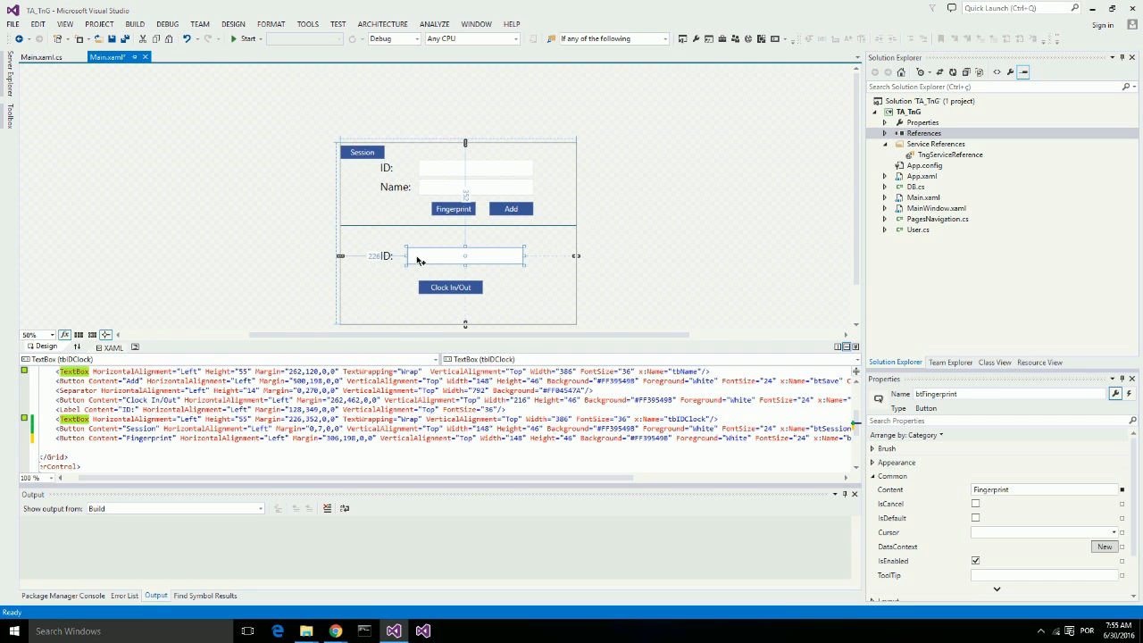
pyautogui.click(470, 255)
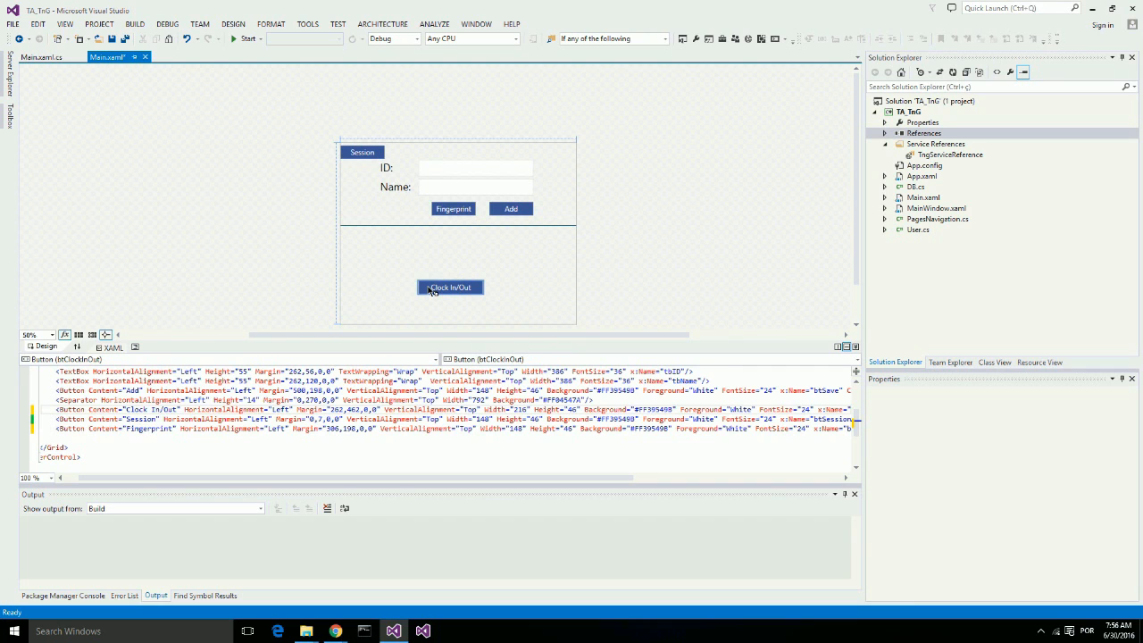
pyautogui.doubleClick(450, 287)
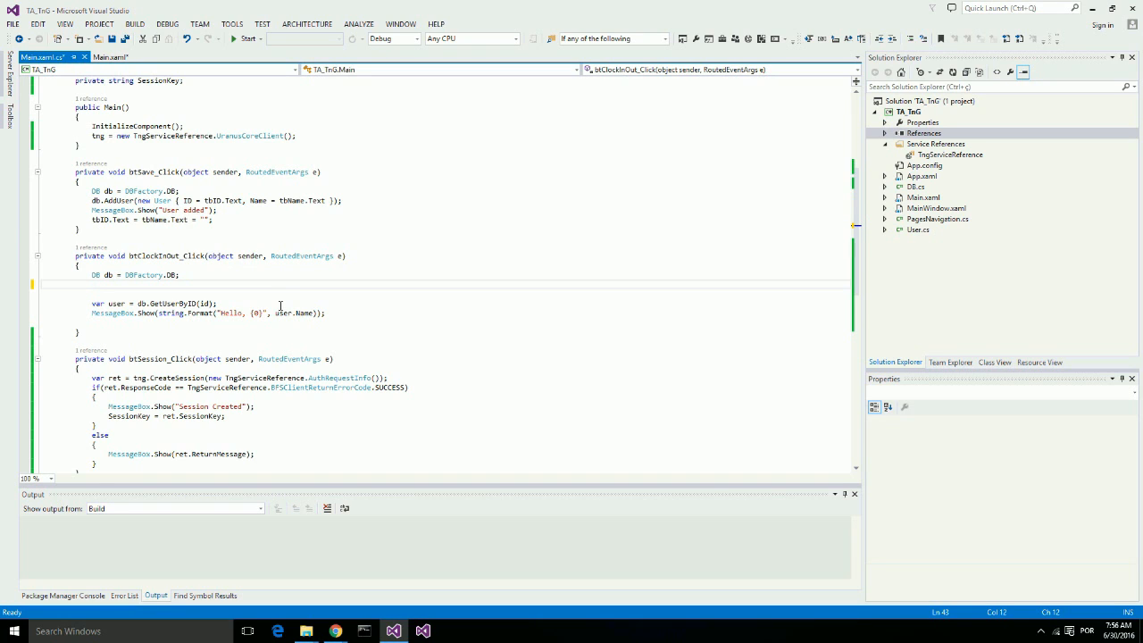
# Call tng.Search() and on HIT_CONFIRMED greet the user found by PersonFoundID.
pyautogui.write('var ret')
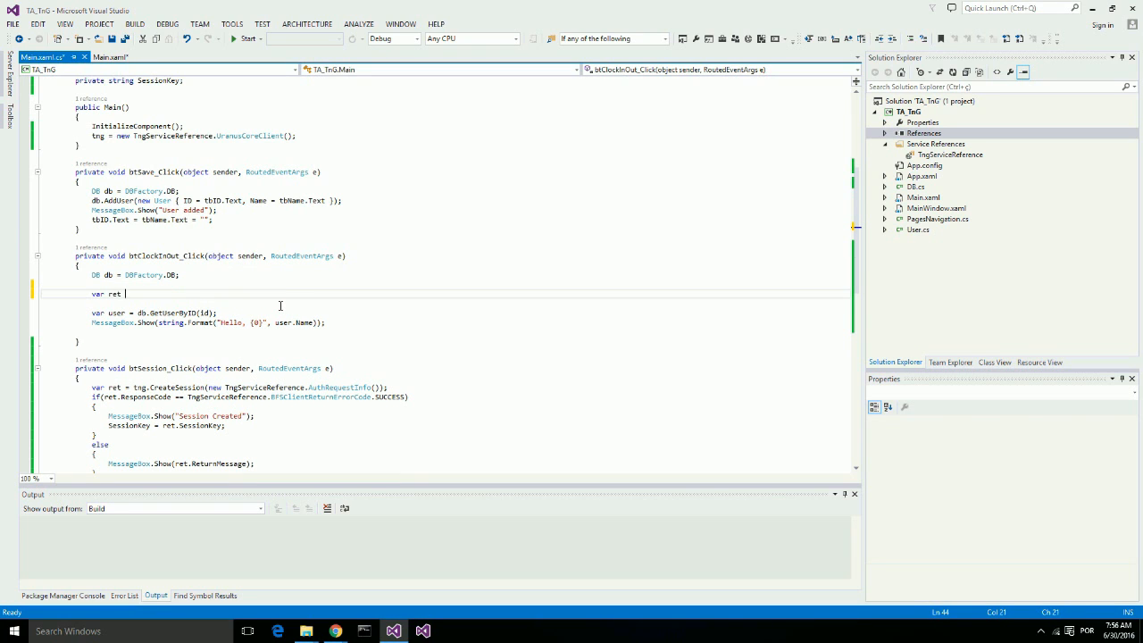
pyautogui.write('tng')
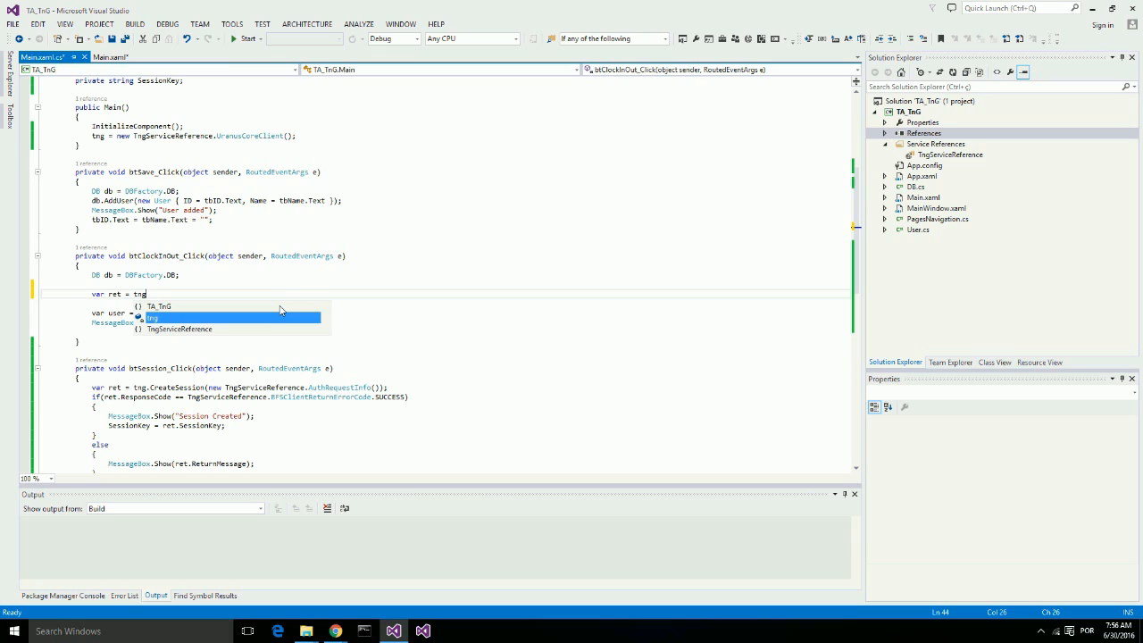
pyautogui.write('.s')
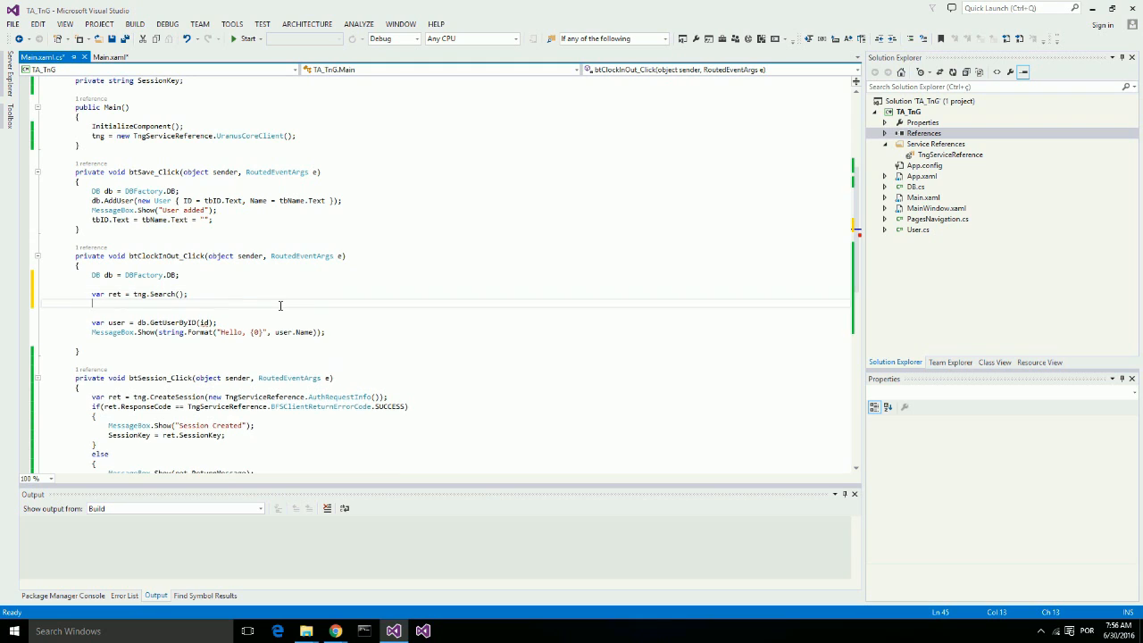
pyautogui.write('if(ret)')
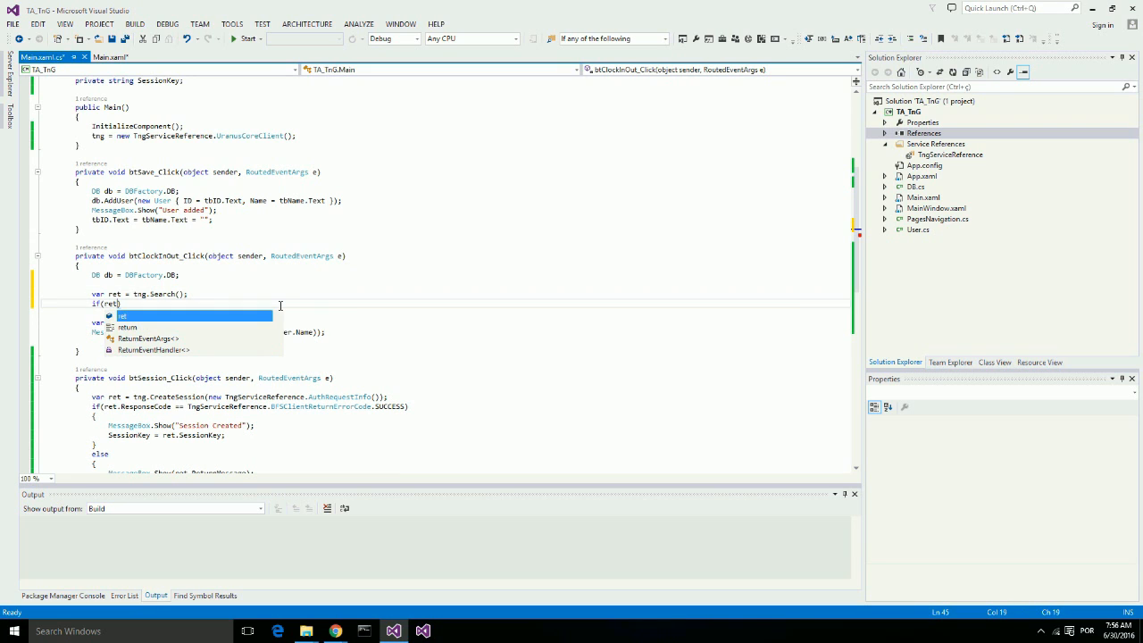
pyautogui.write('.re')
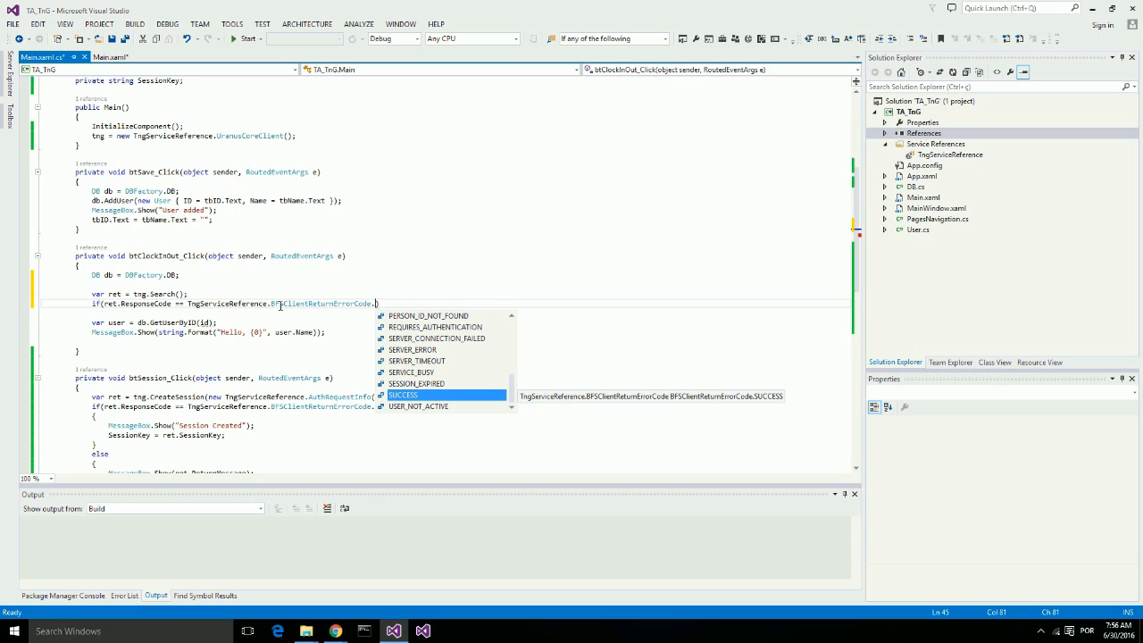
pyautogui.write('hi')
pyautogui.write('{')
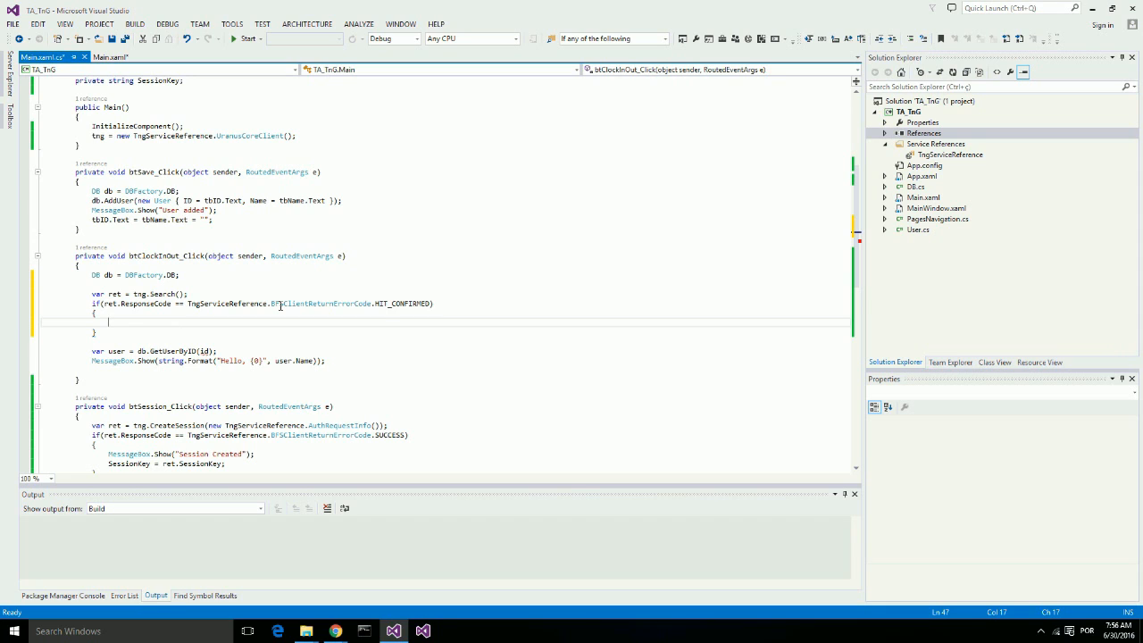
pyautogui.write('va')
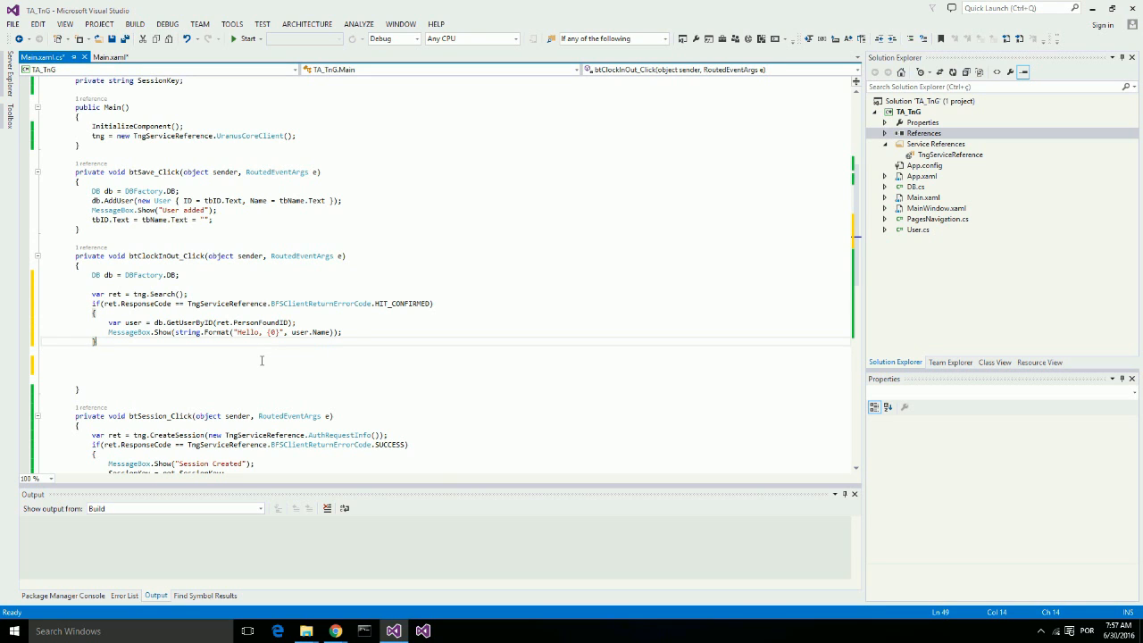
# Otherwise show ret.ReturnMessage in a MessageBox.
pyautogui.write('else')
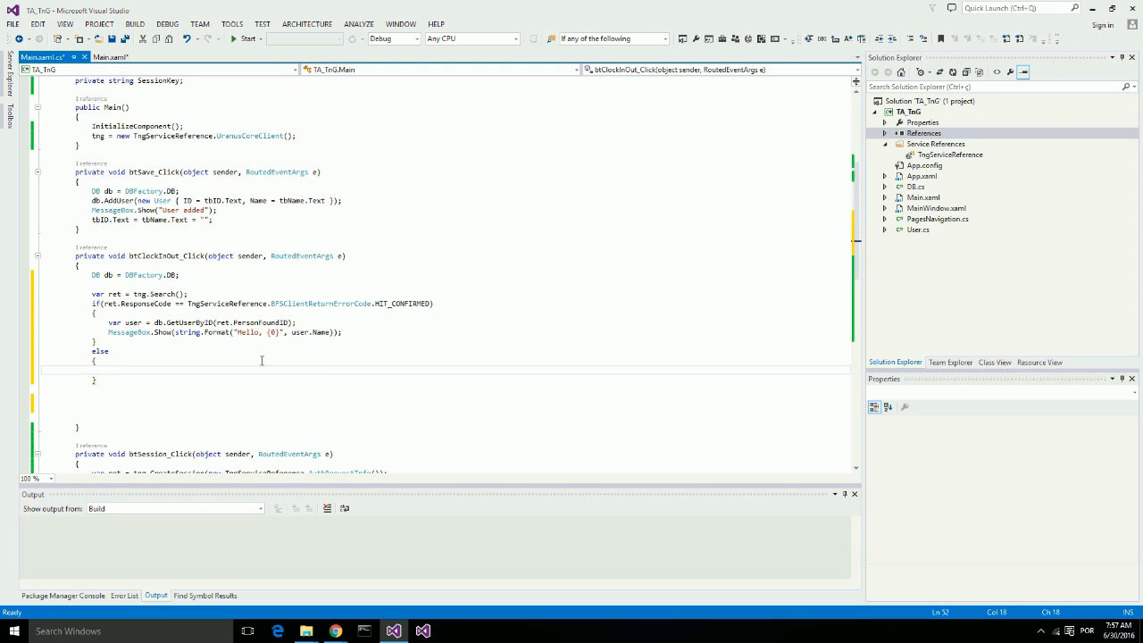
pyautogui.write('MessageBox.Show')
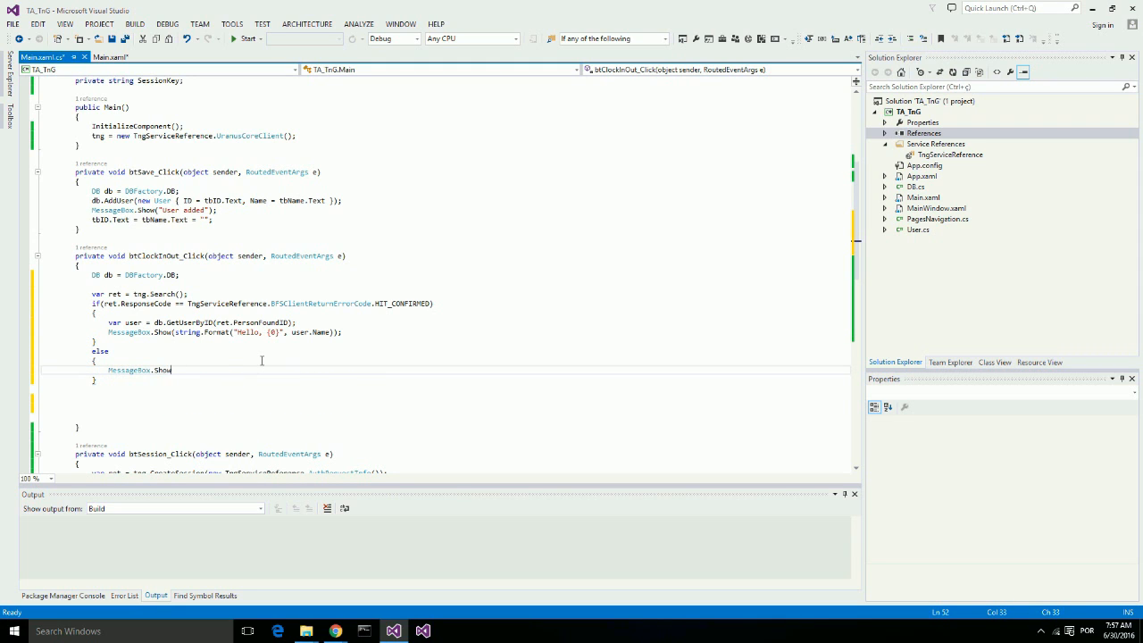
pyautogui.write('(ret.t')
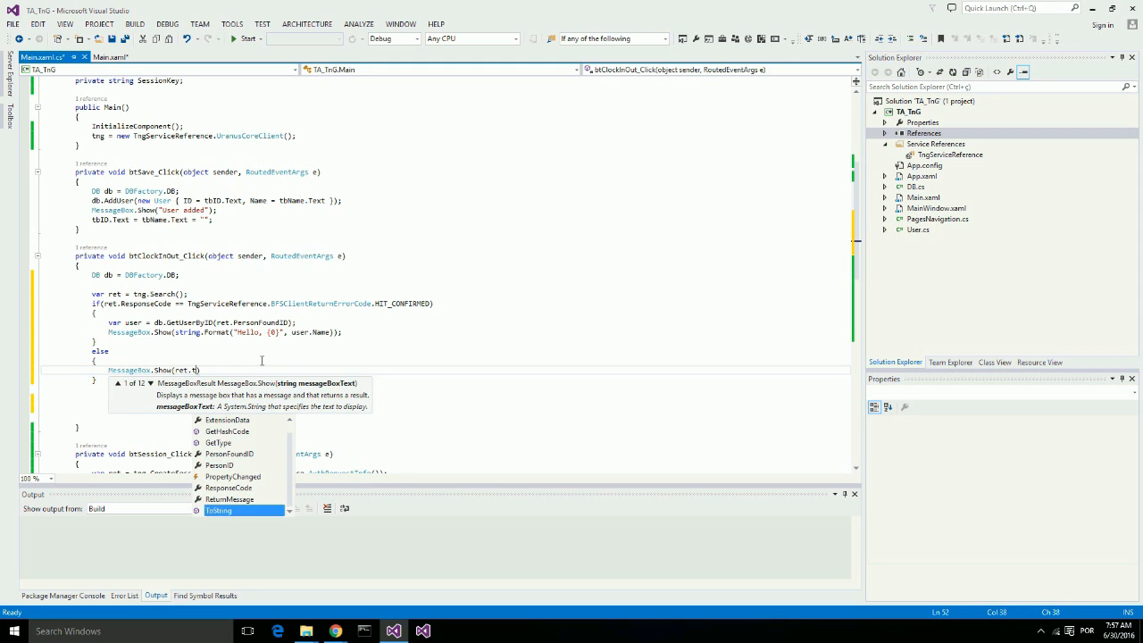
pyautogui.write('ReturnMessage')
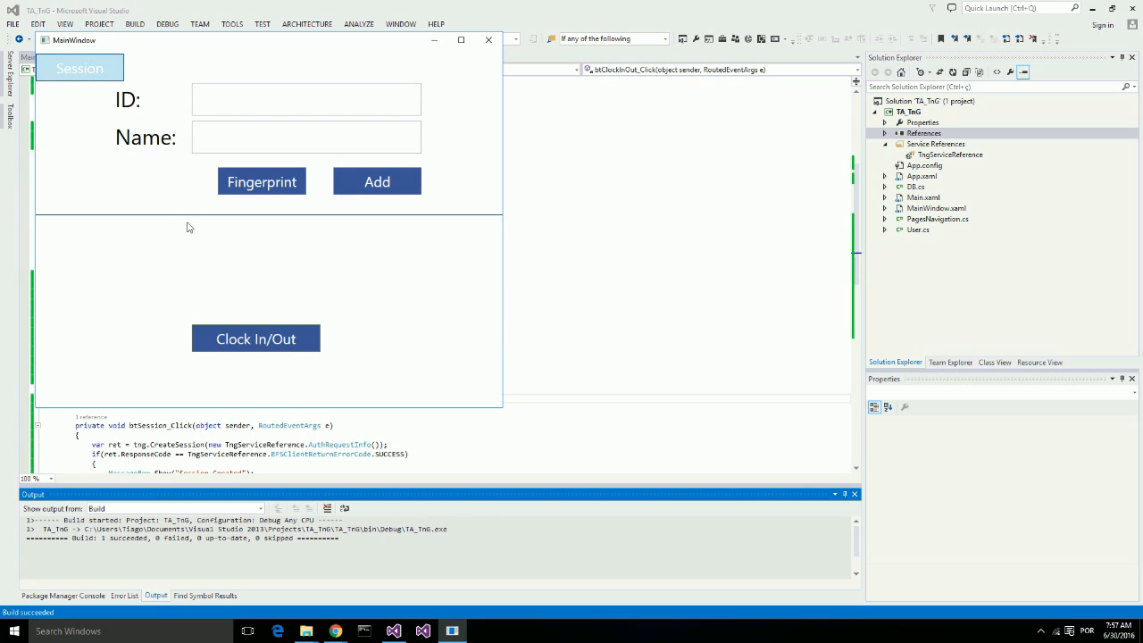
# Create a session, dismiss 'Session Created', and enter the name John.
pyautogui.click(80, 68)
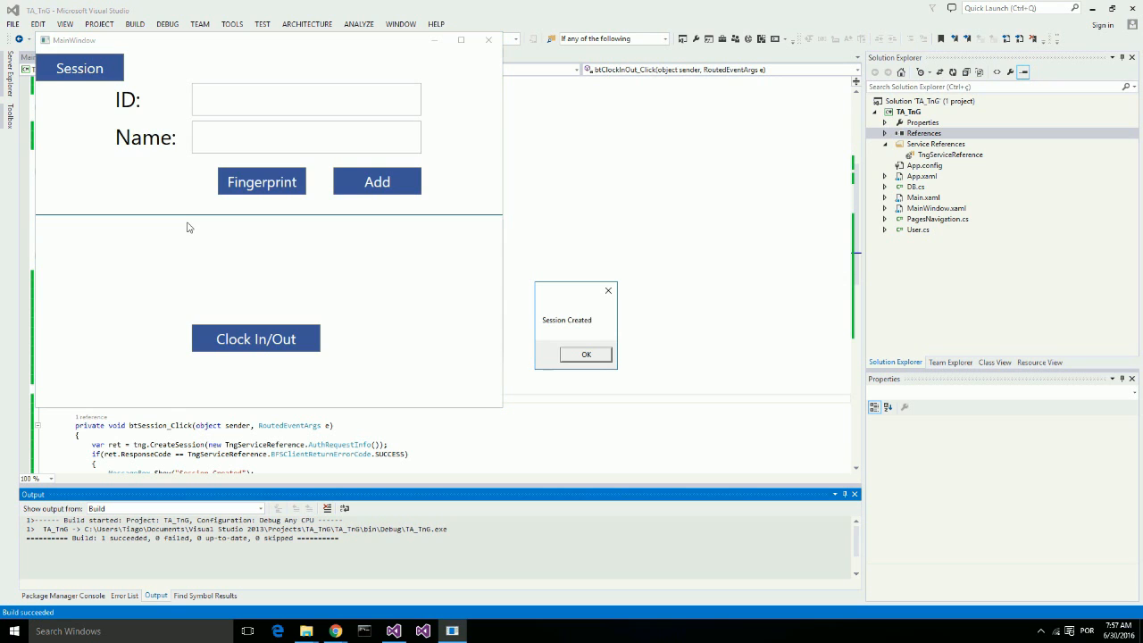
pyautogui.click(586, 353)
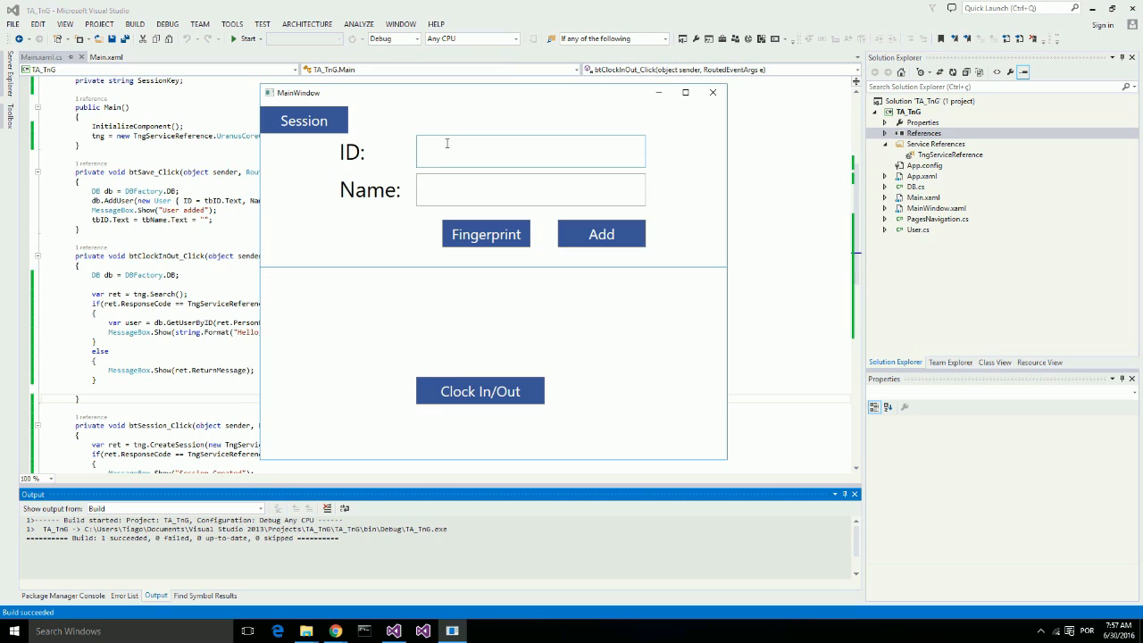
pyautogui.write('John')
pyautogui.write('1234')
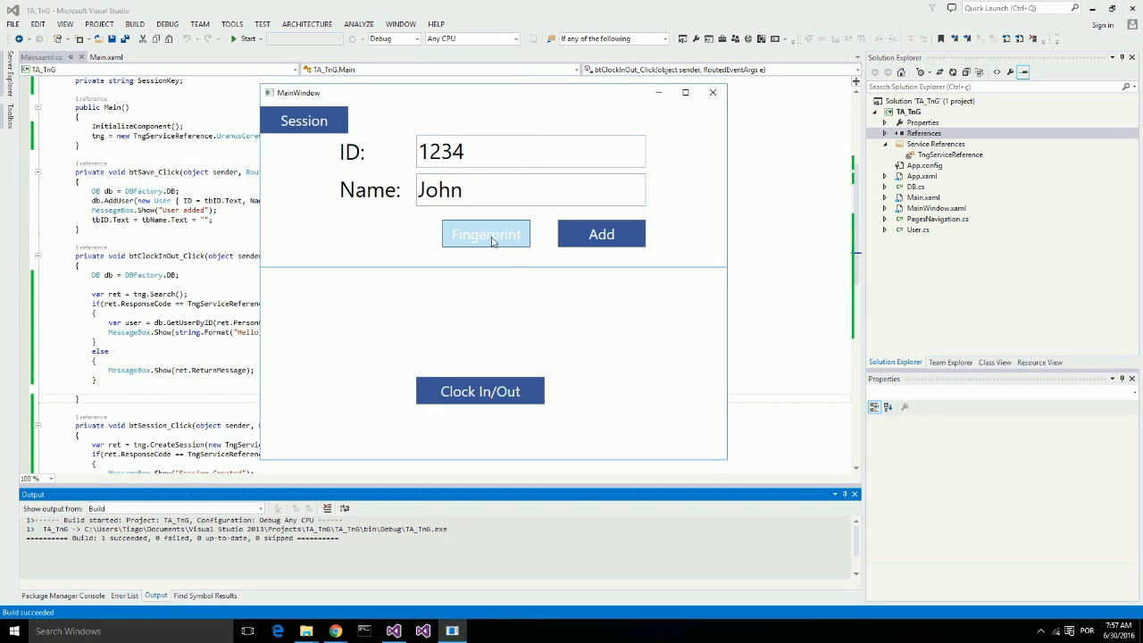
# Capture John's fingerprints, add him as user 1234, and start a fingerprint clock-in scan.
pyautogui.click(485, 234)
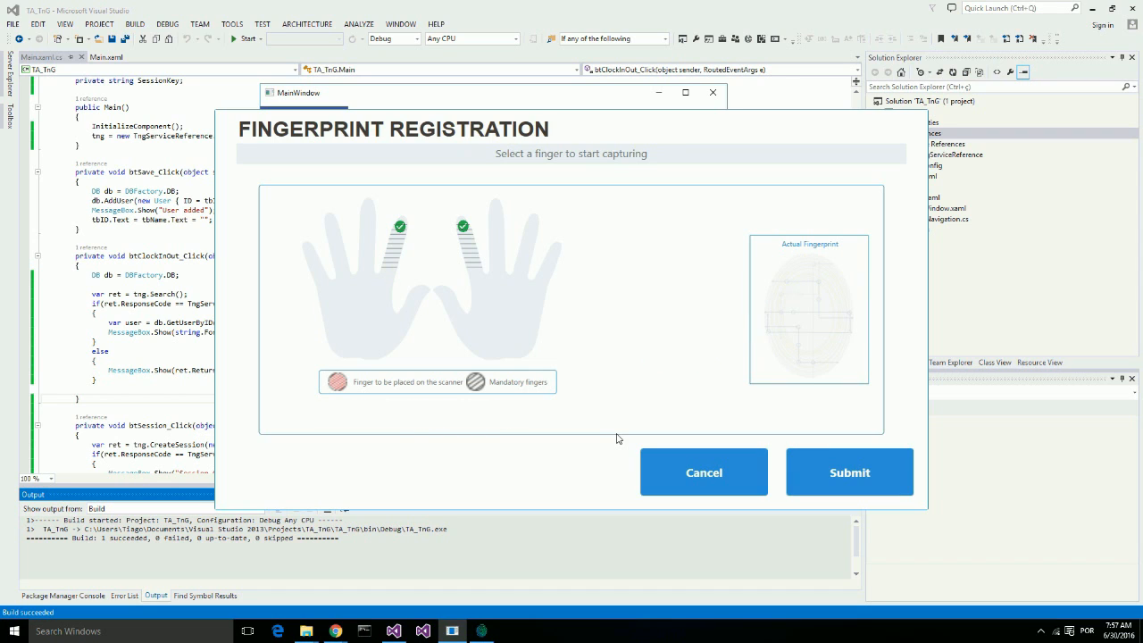
pyautogui.moveTo(837, 484)
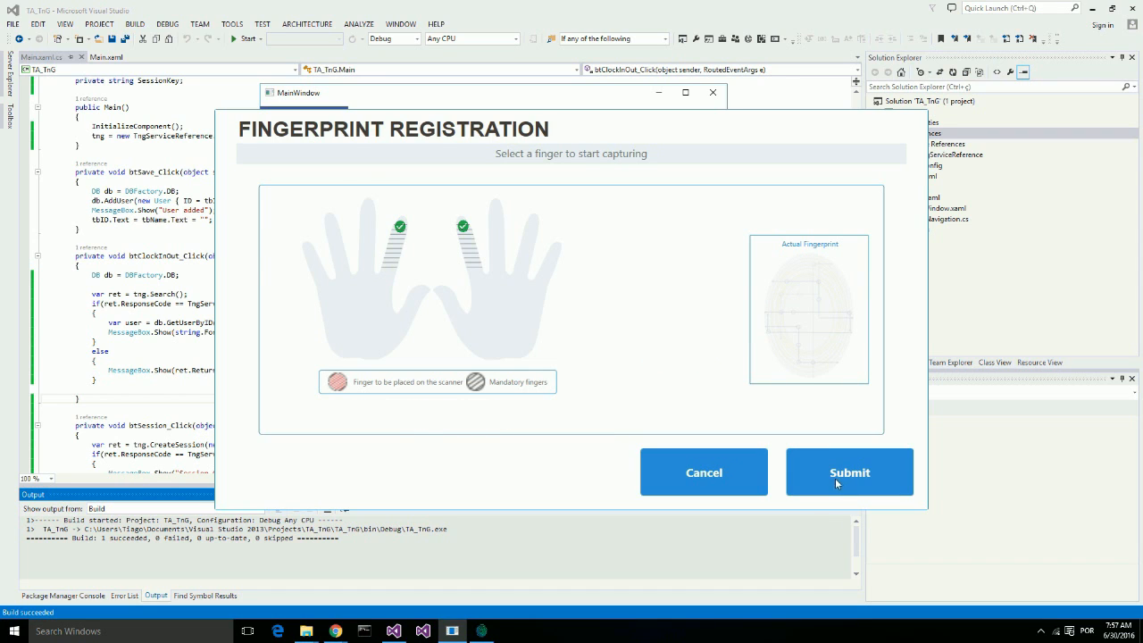
pyautogui.click(849, 472)
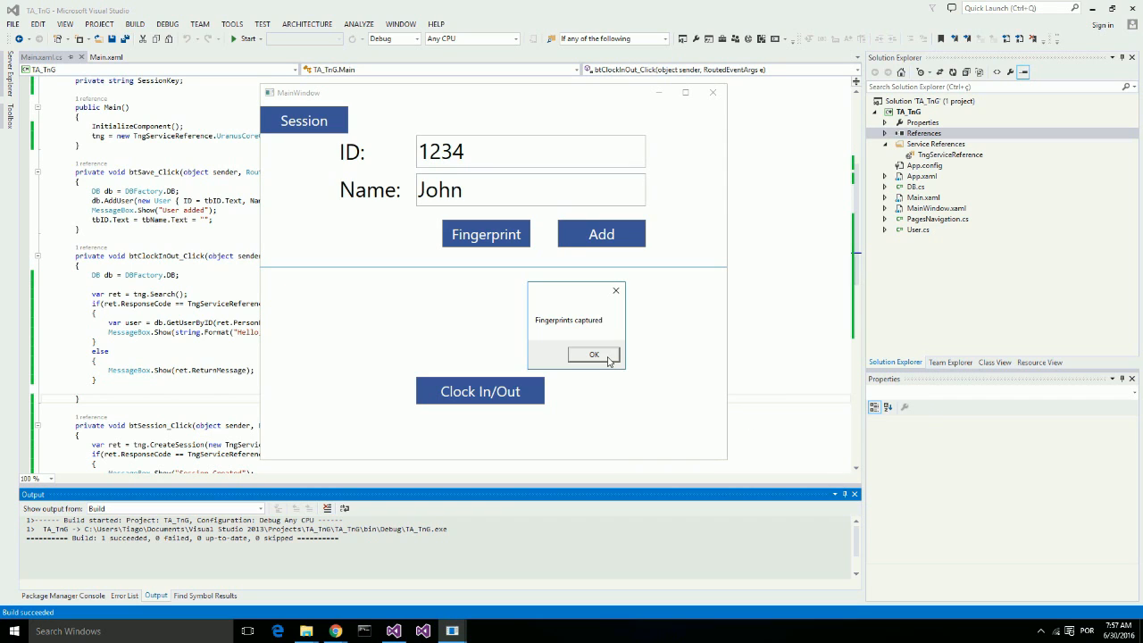
pyautogui.click(593, 354)
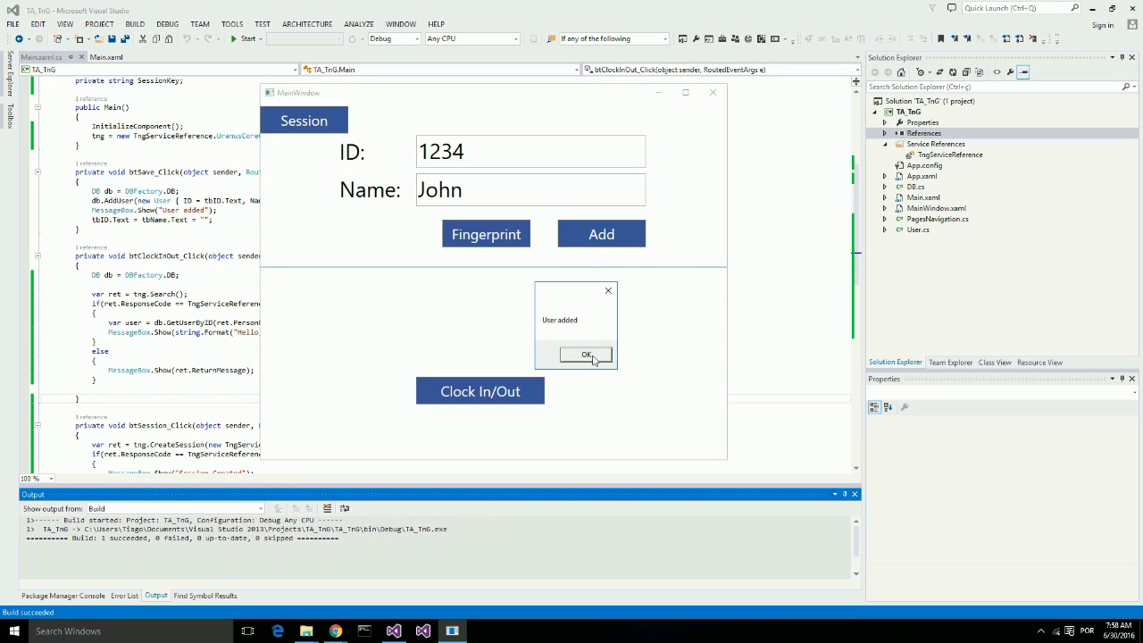
pyautogui.click(586, 354)
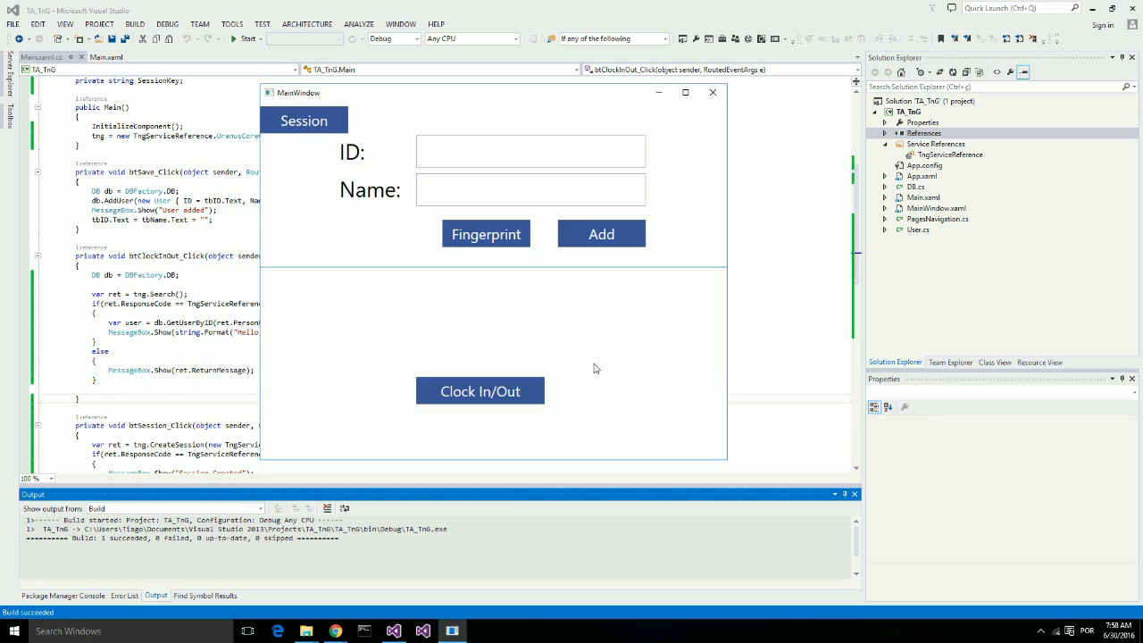
pyautogui.click(486, 233)
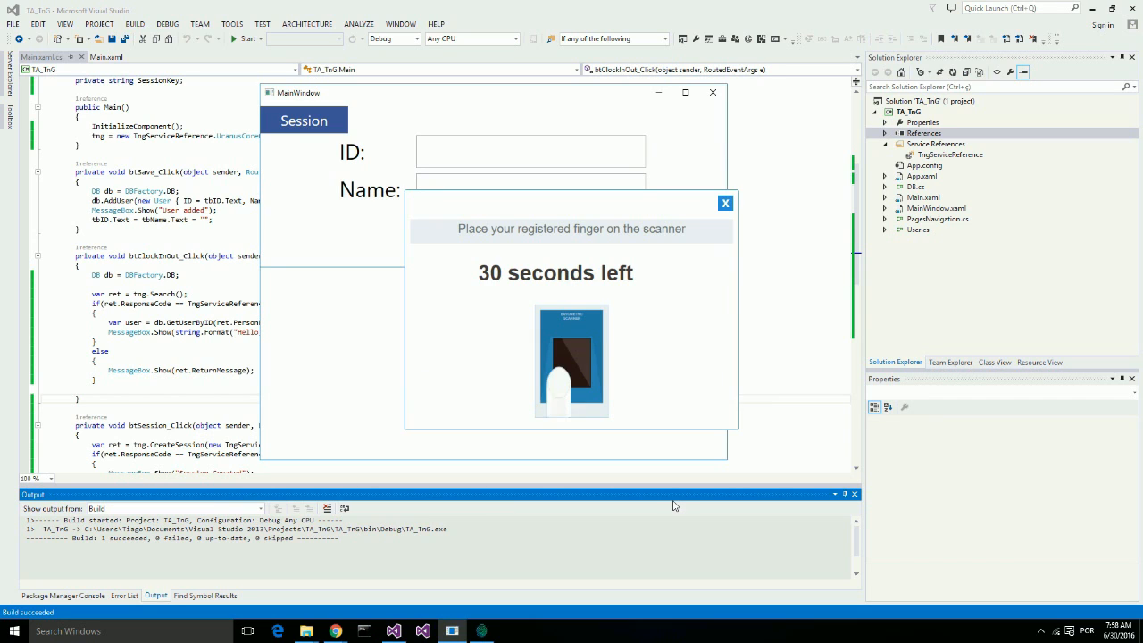